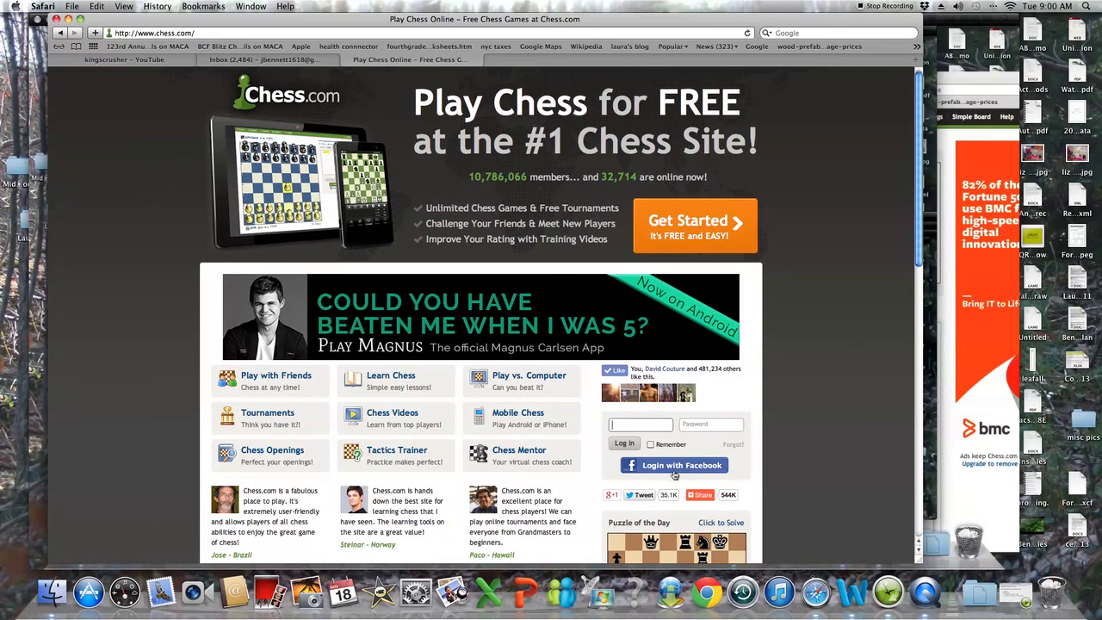
- From the member home page, enter Live Chess and seek a 5-minute blitz game
click(675, 465)
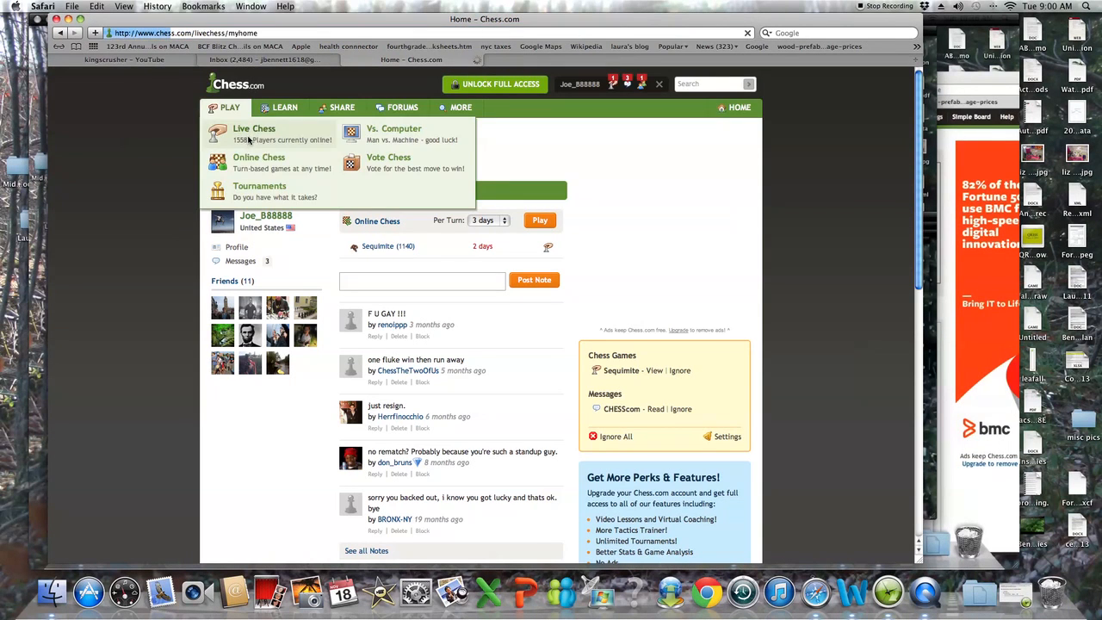
click(254, 134)
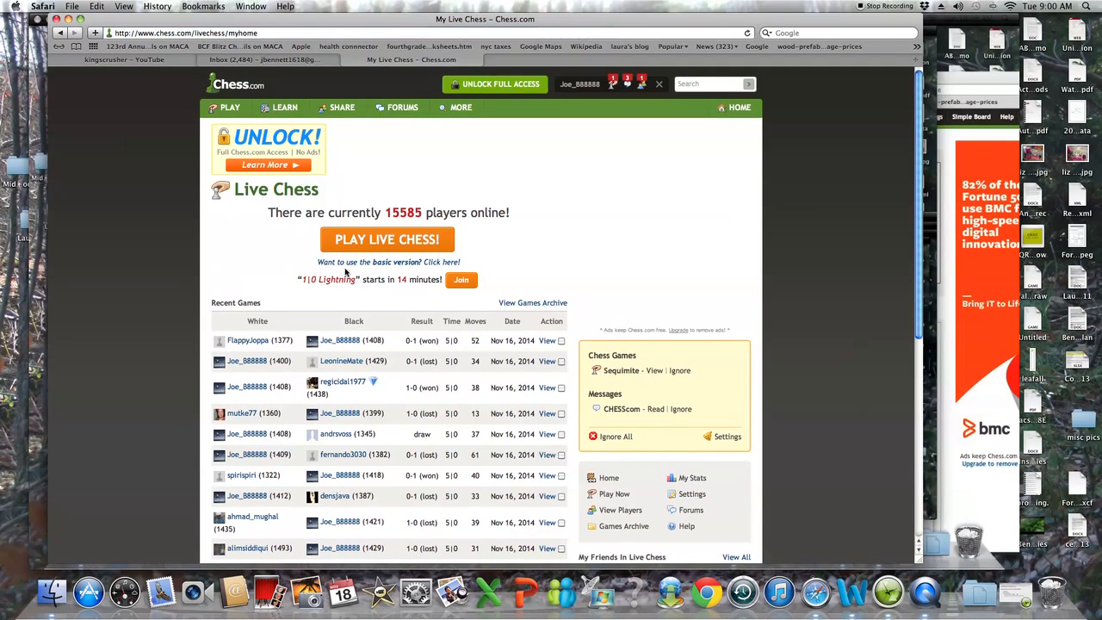
click(386, 239)
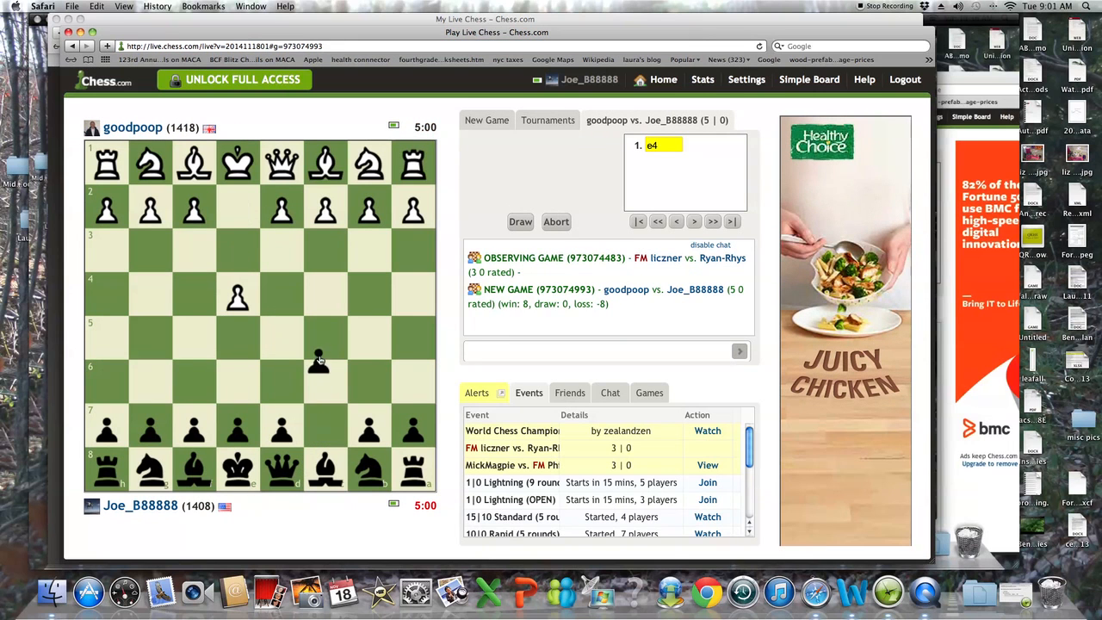
- Play Black's first move in reply to White's 1.e4
click(324, 341)
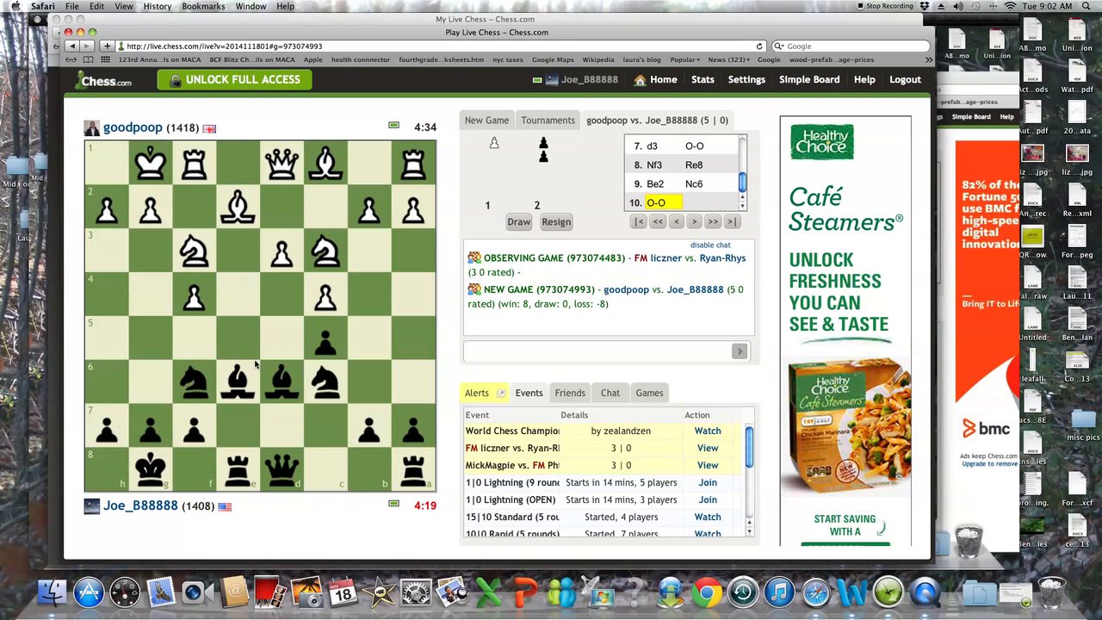
mouse_move(319, 392)
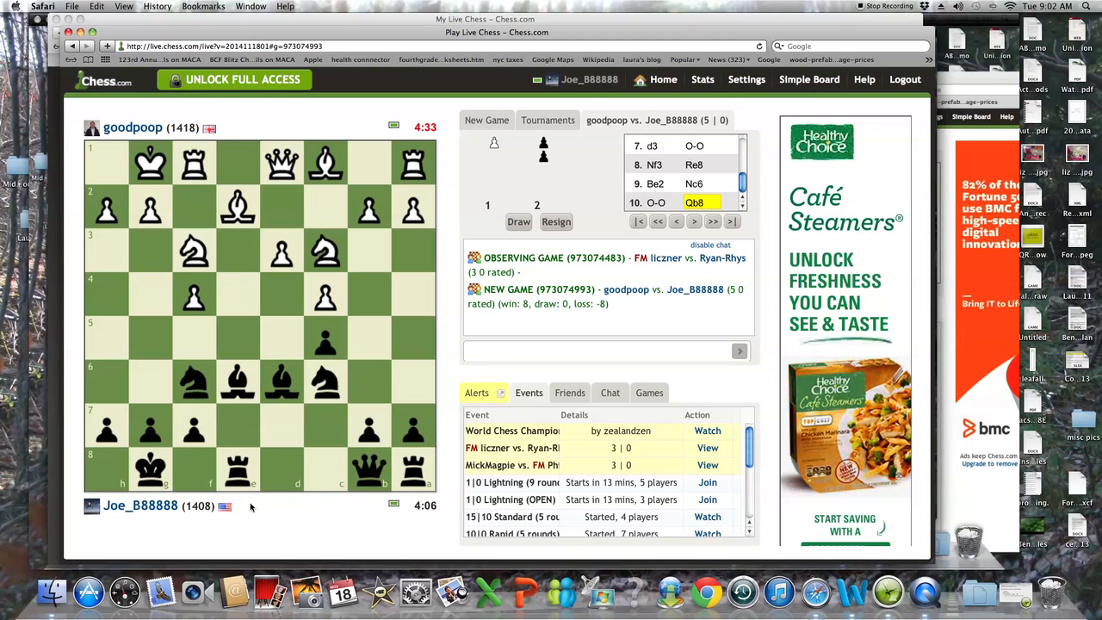
mouse_move(193, 410)
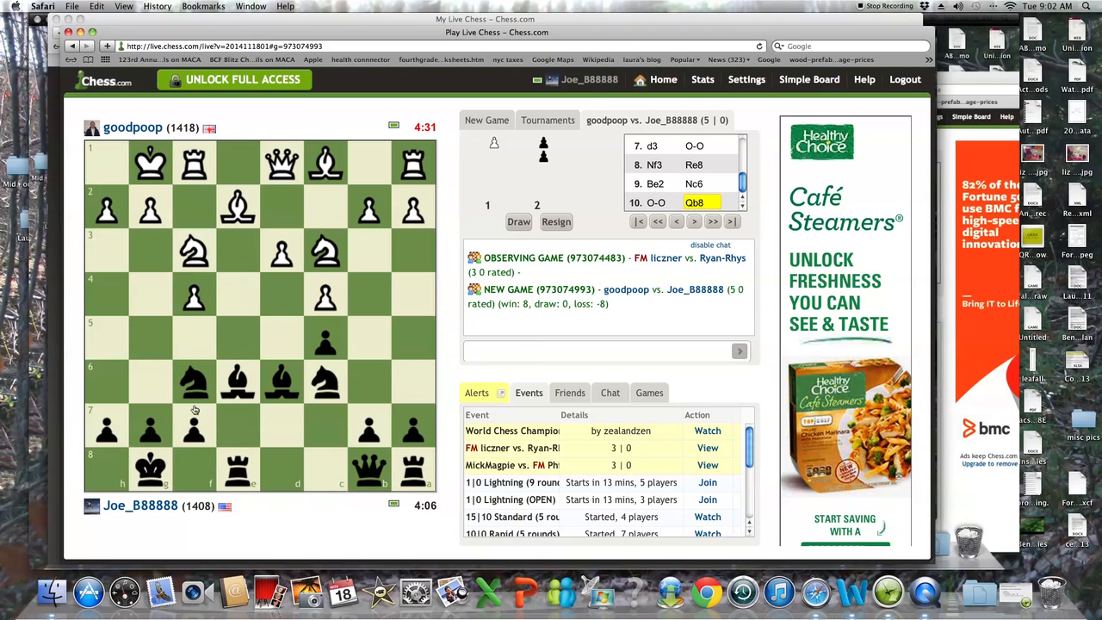
mouse_move(224, 421)
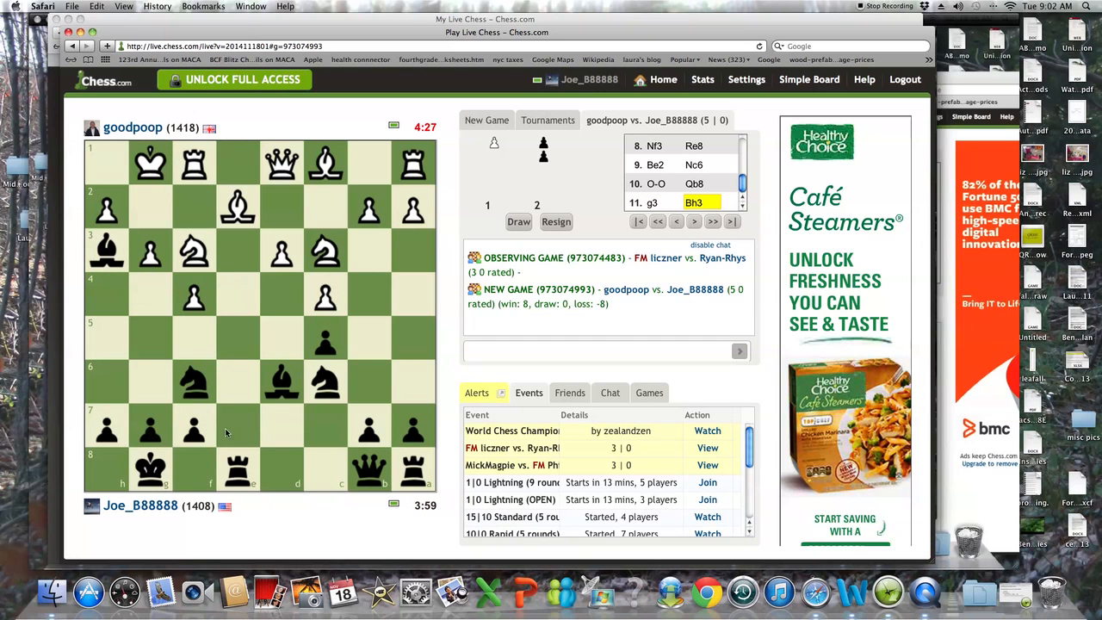
mouse_move(197, 377)
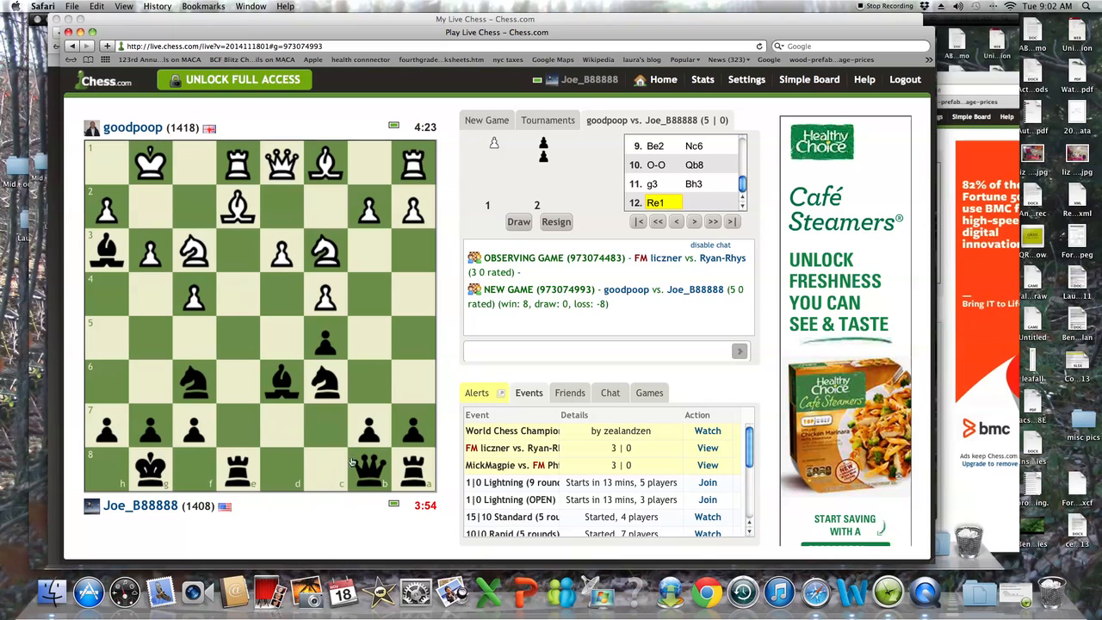
mouse_move(407, 426)
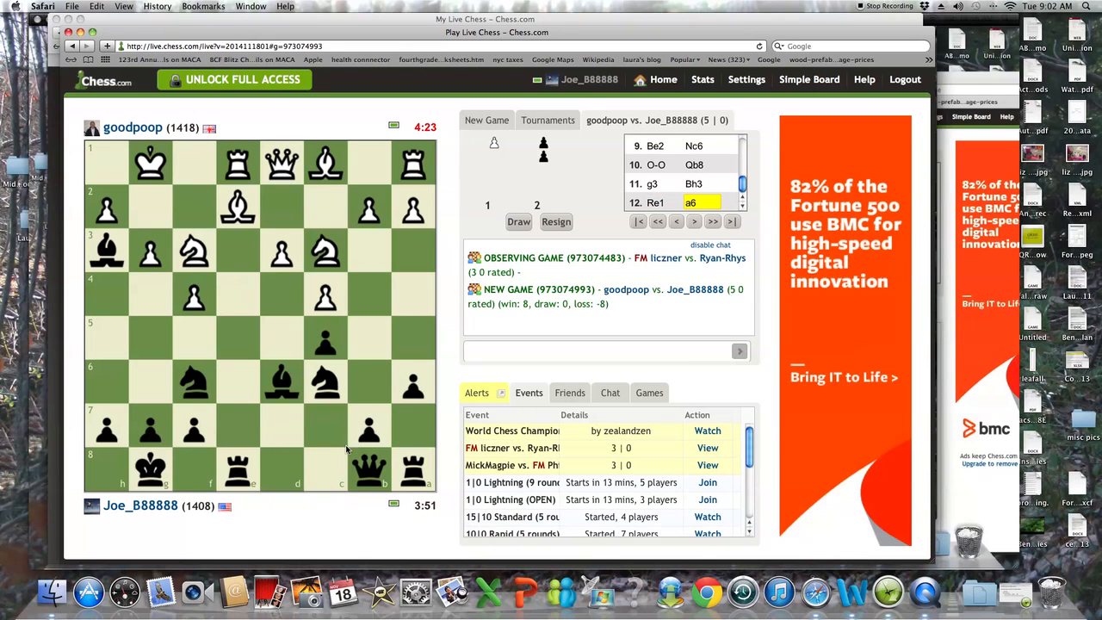
mouse_move(368, 441)
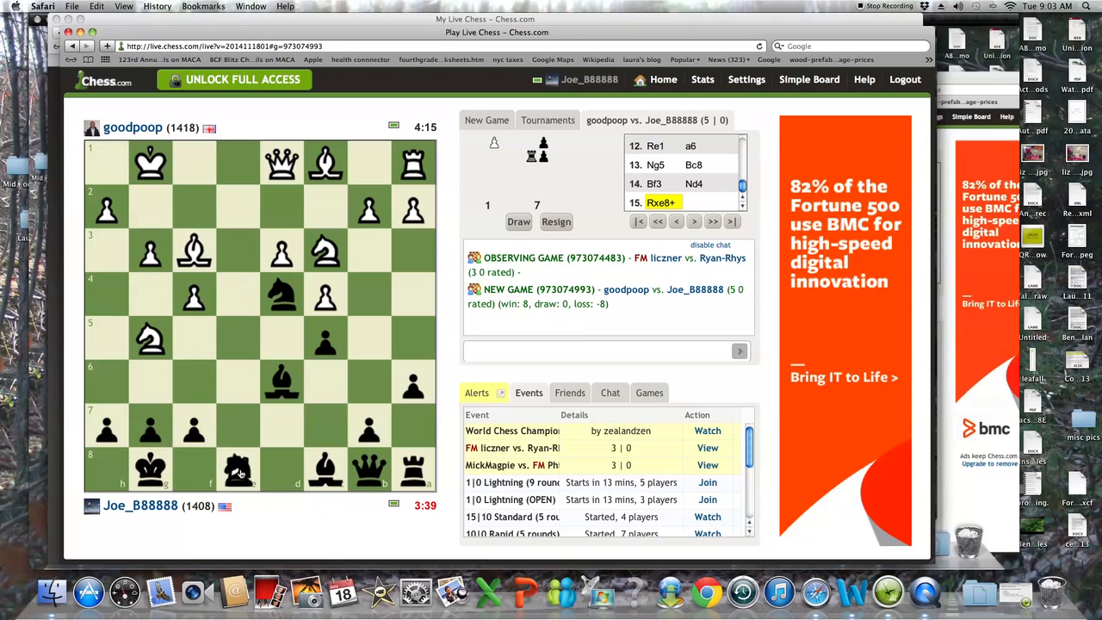
- Recapture White's rook on e8 with the knight on move 15
click(237, 468)
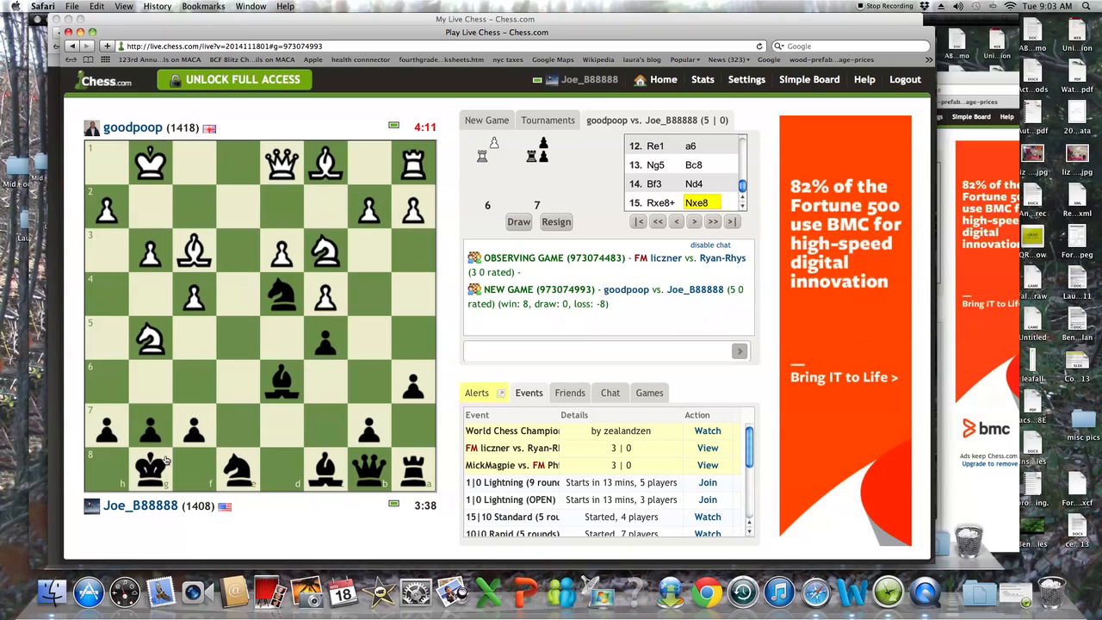
mouse_move(241, 398)
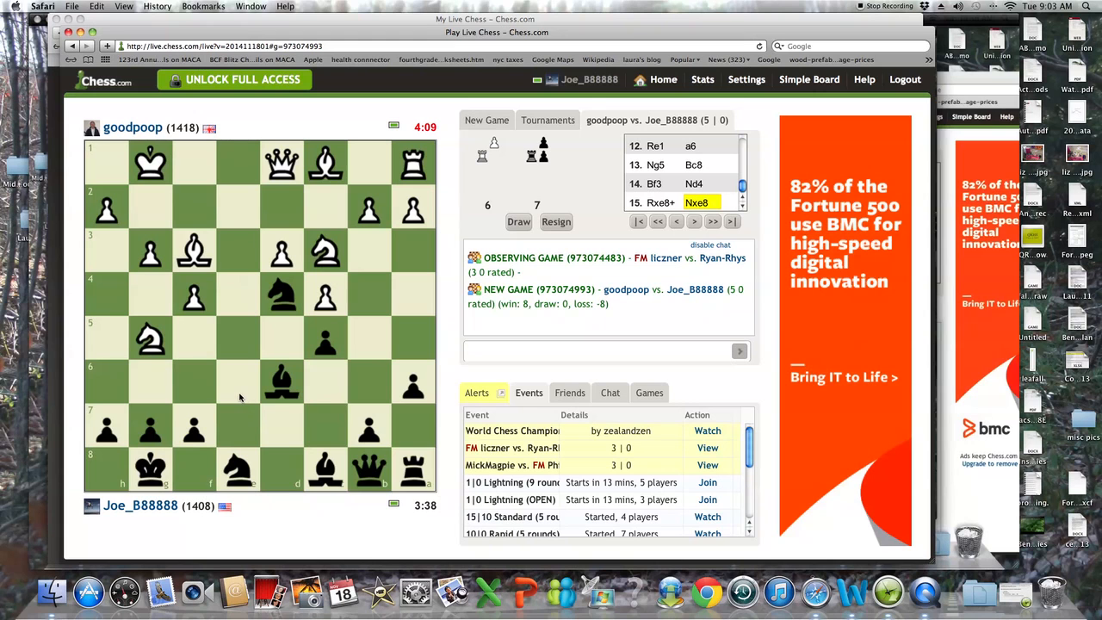
mouse_move(221, 415)
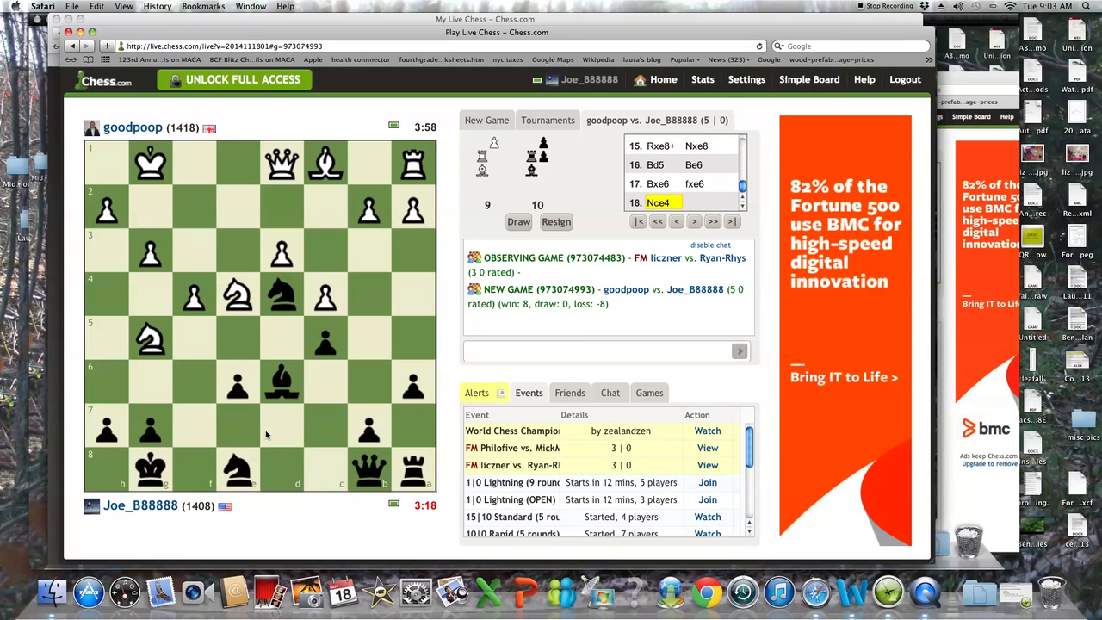
mouse_move(197, 456)
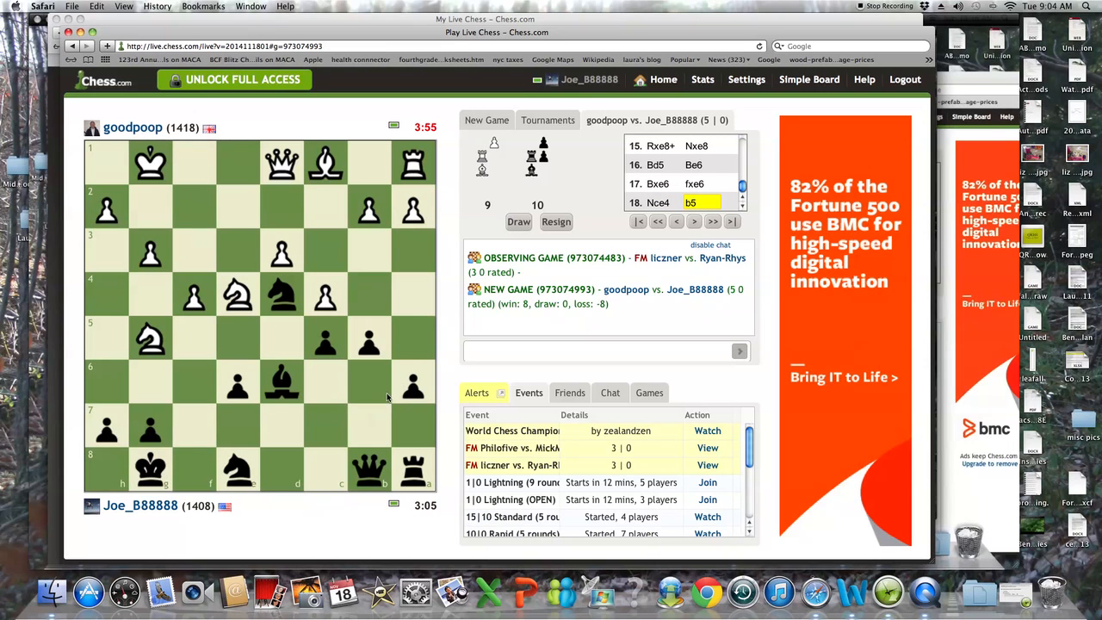
mouse_move(398, 398)
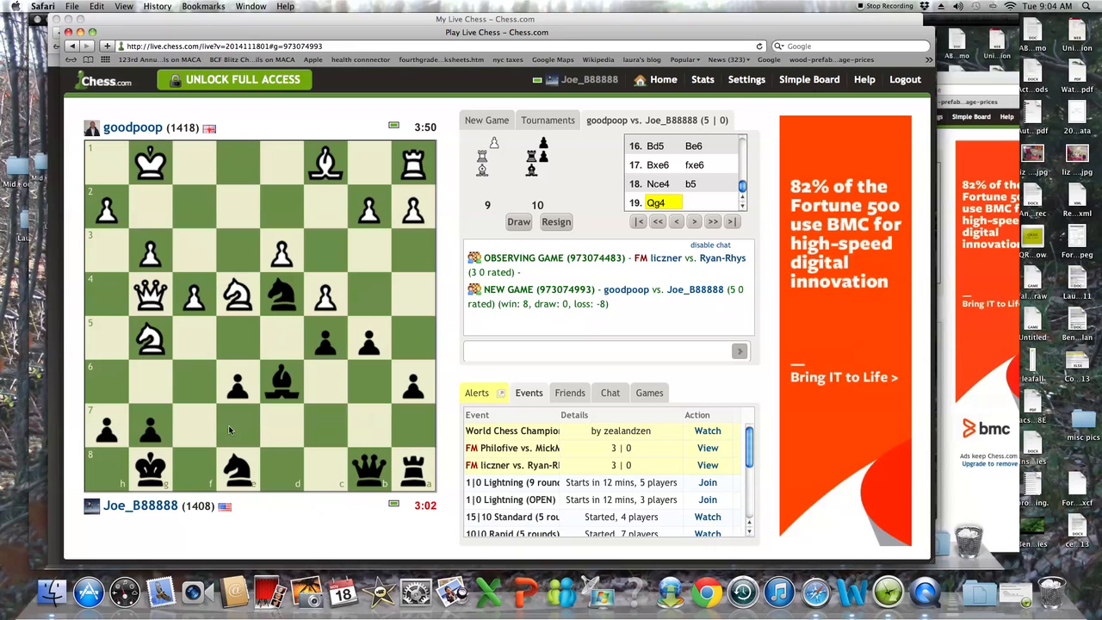
mouse_move(241, 423)
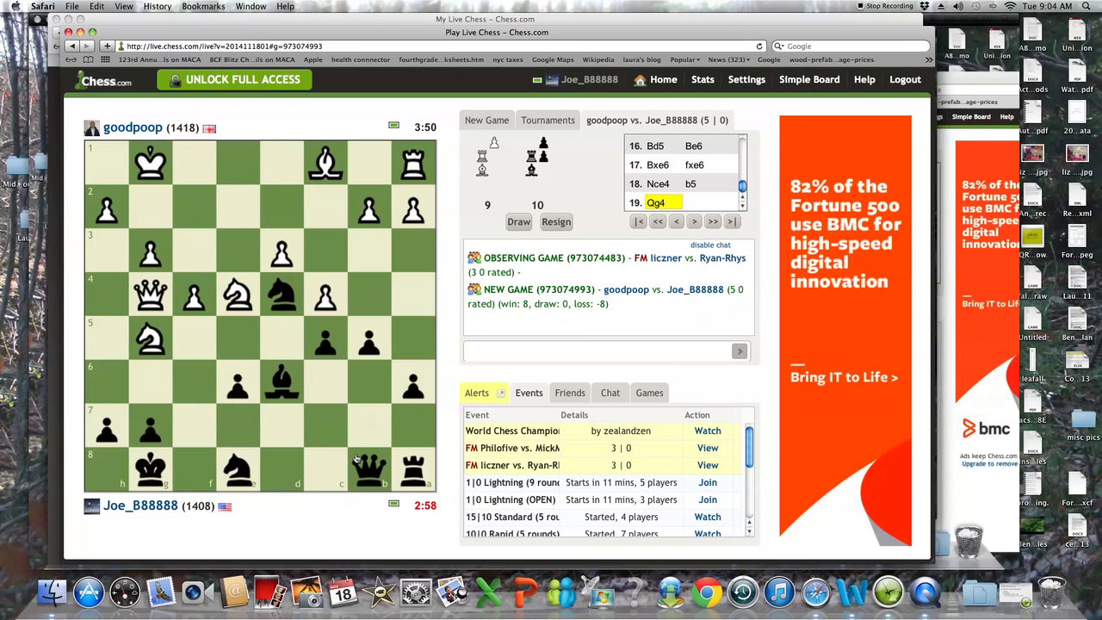
mouse_move(169, 492)
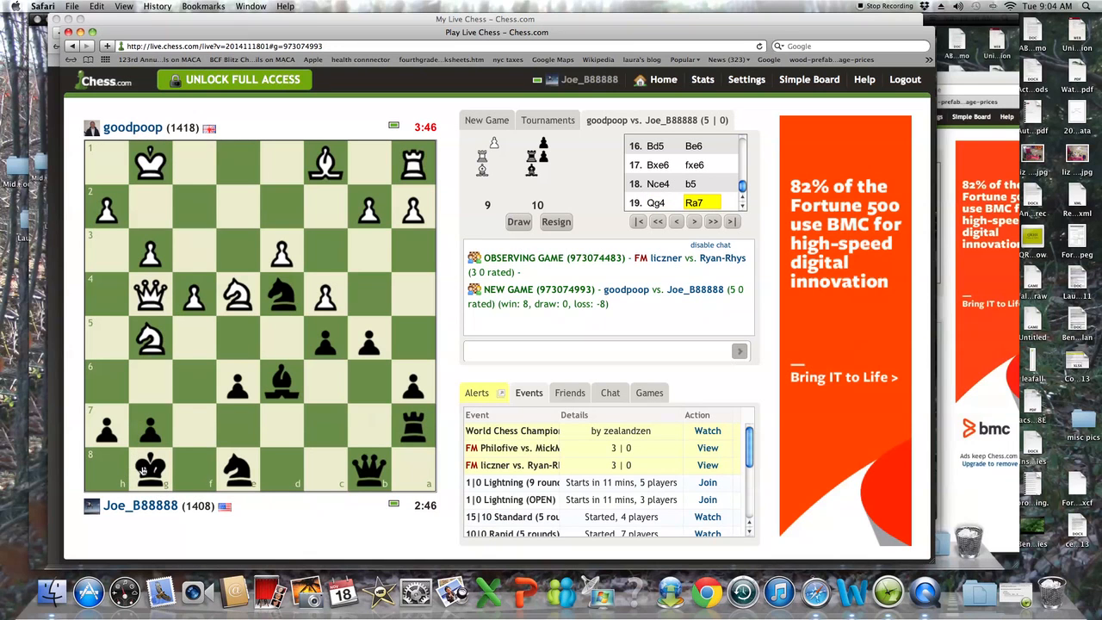
mouse_move(179, 462)
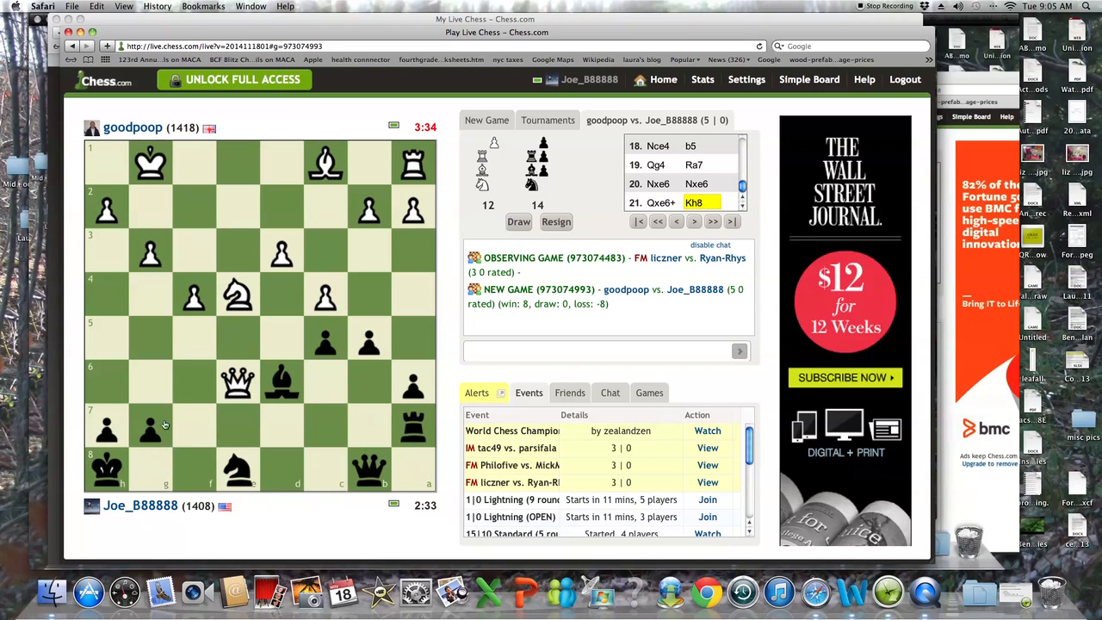
mouse_move(208, 468)
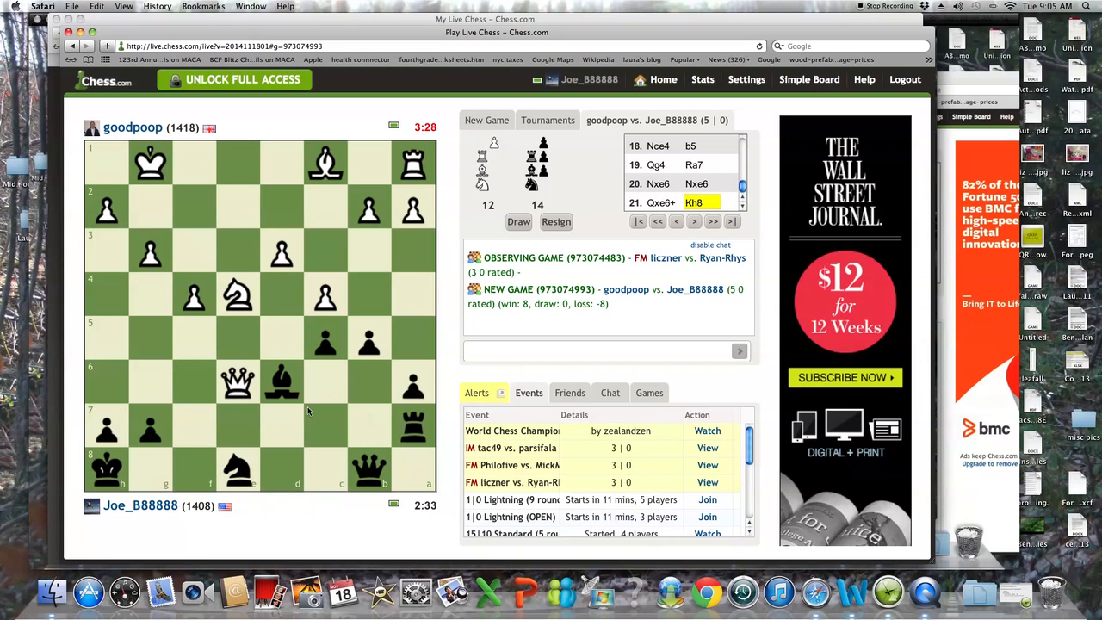
mouse_move(365, 484)
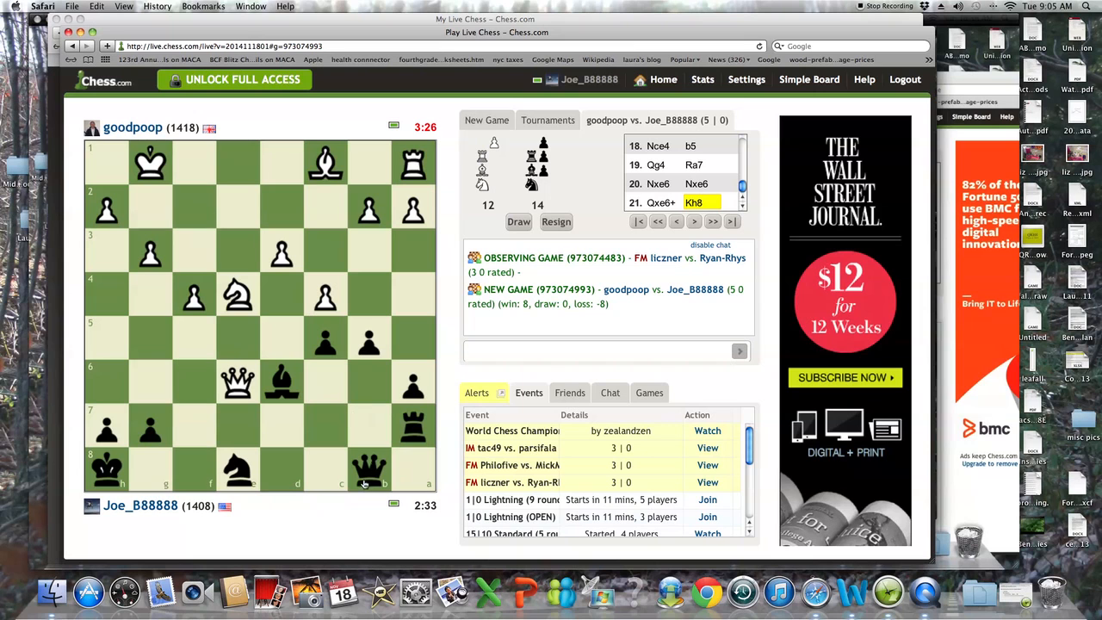
mouse_move(360, 441)
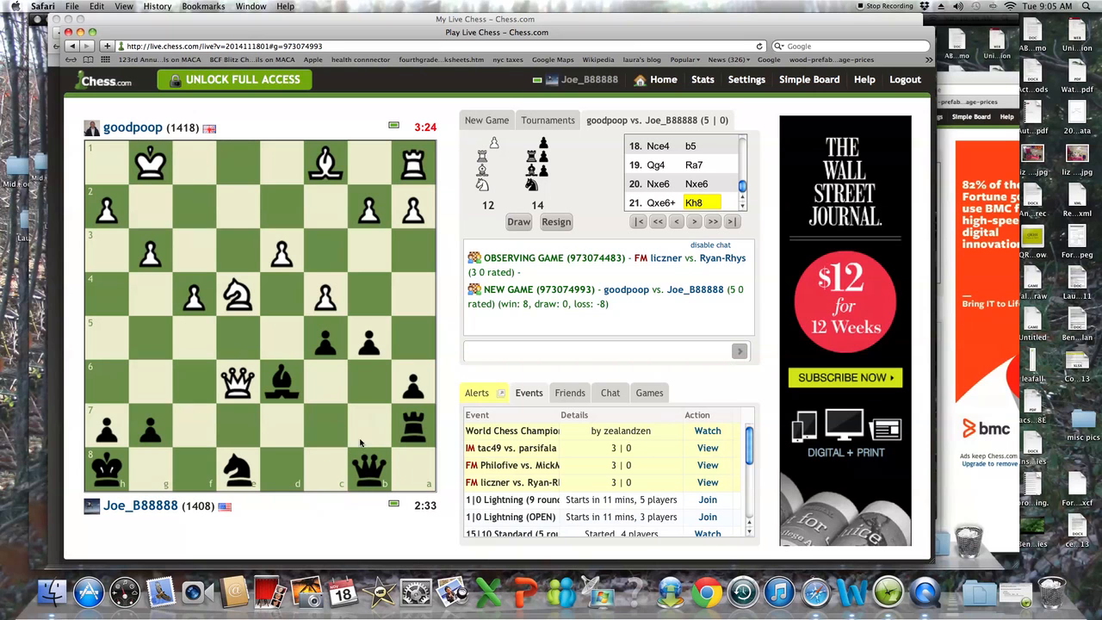
mouse_move(396, 427)
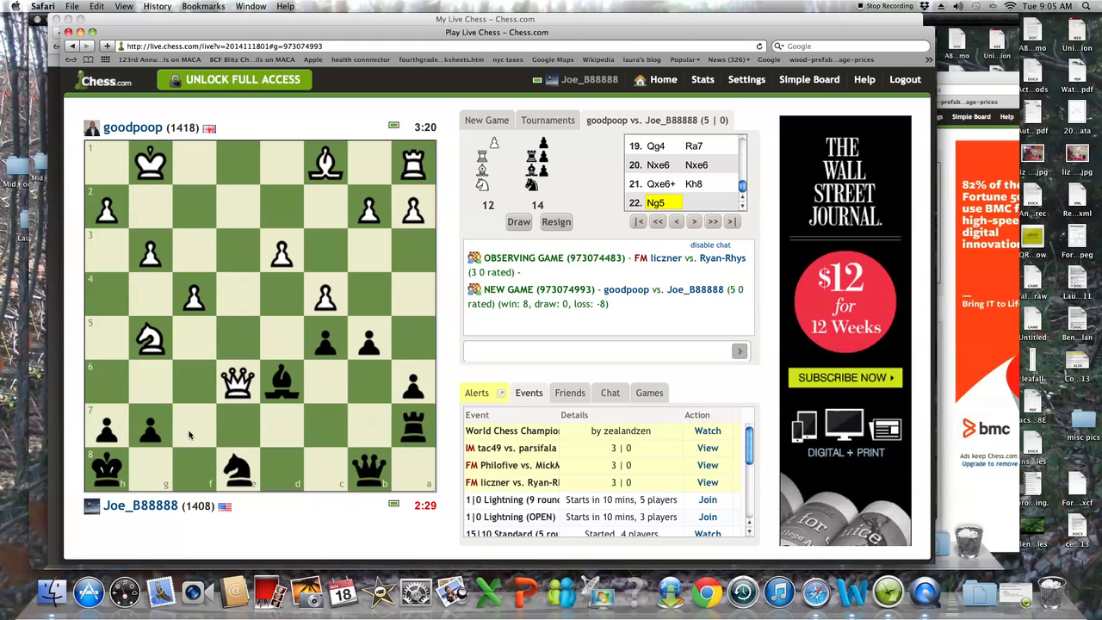
mouse_move(193, 451)
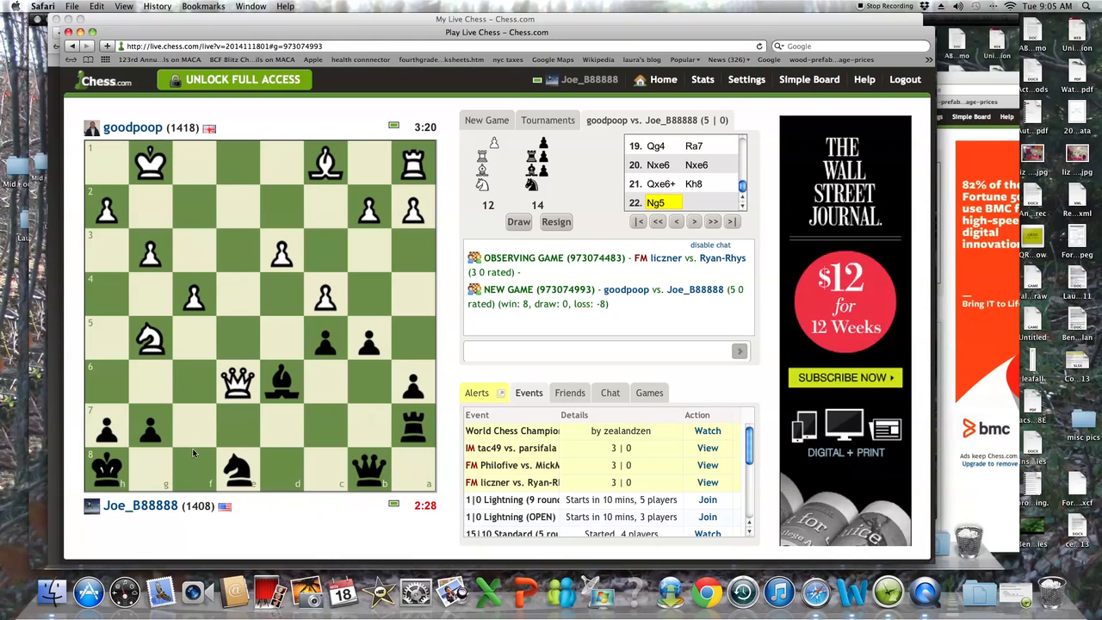
mouse_move(186, 441)
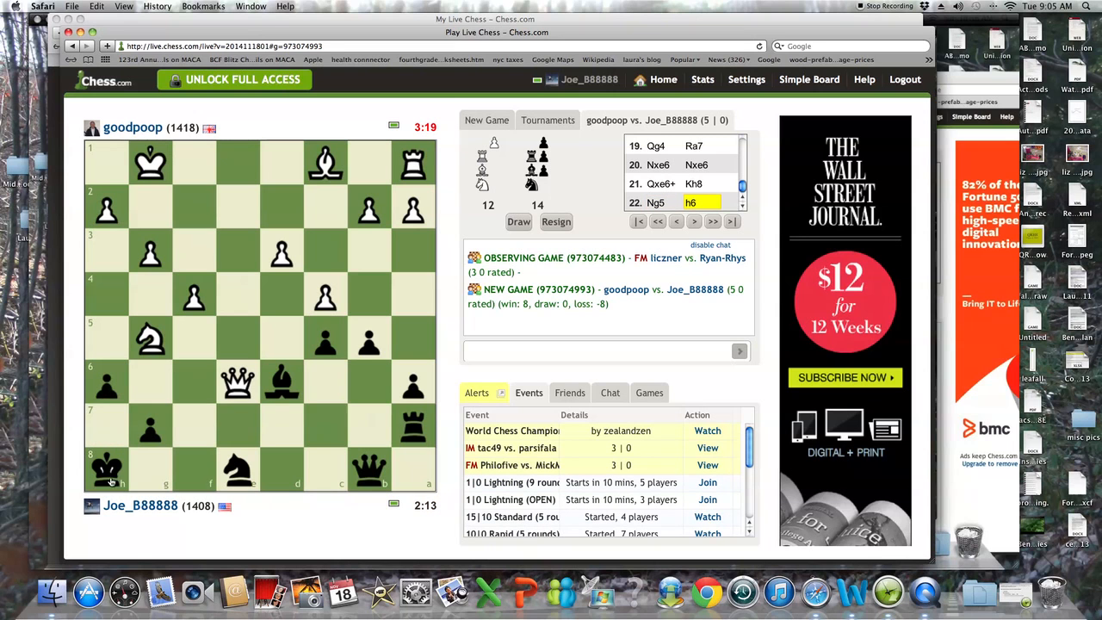
mouse_move(170, 473)
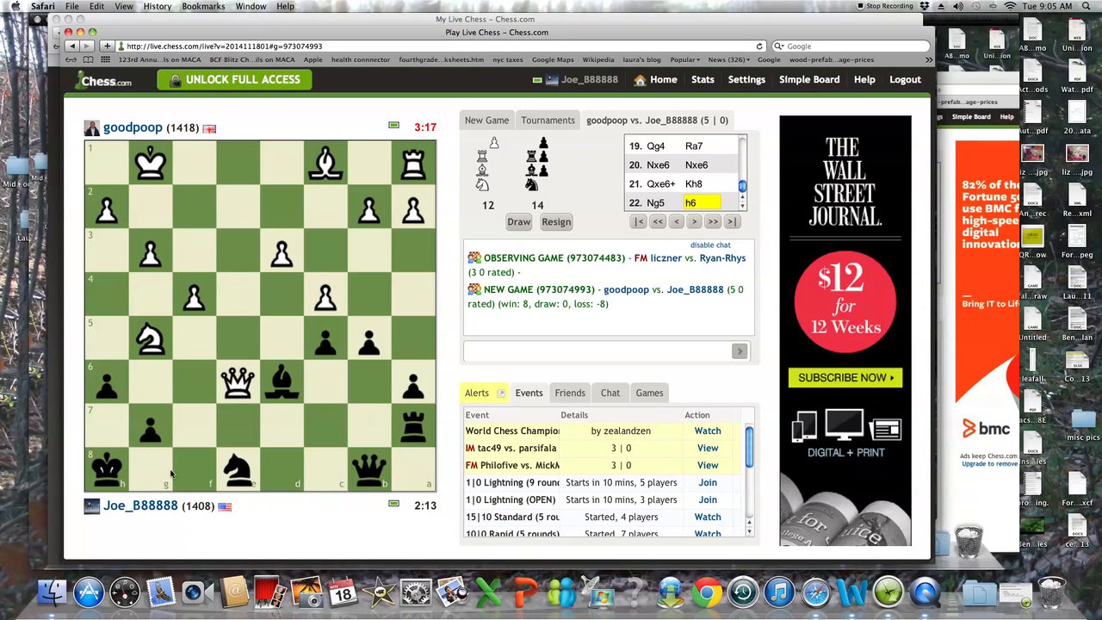
mouse_move(134, 517)
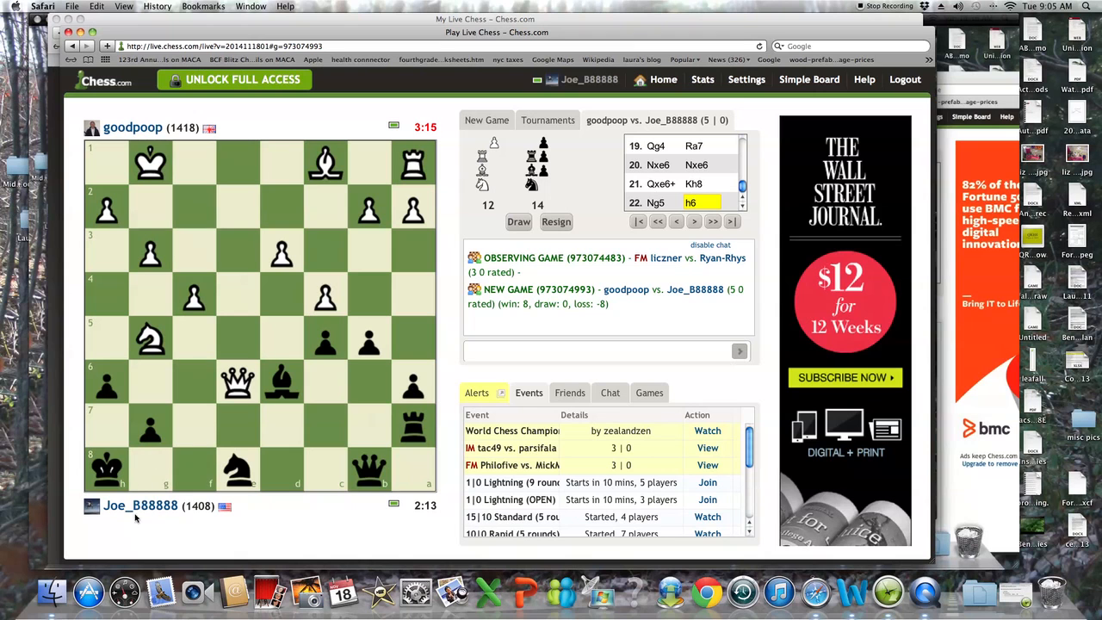
mouse_move(215, 461)
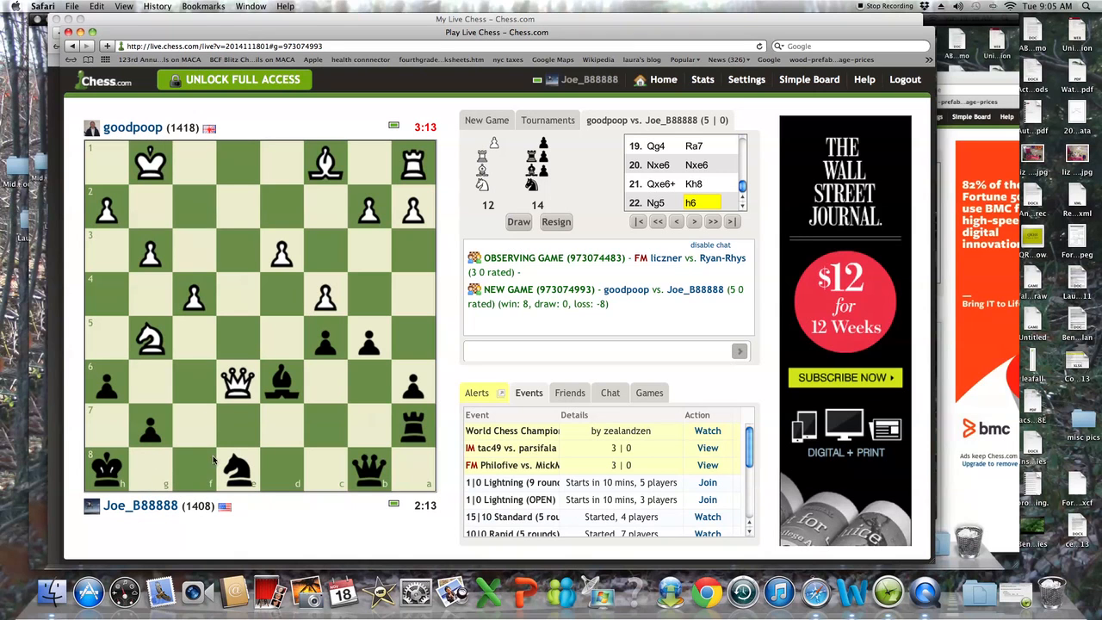
mouse_move(182, 472)
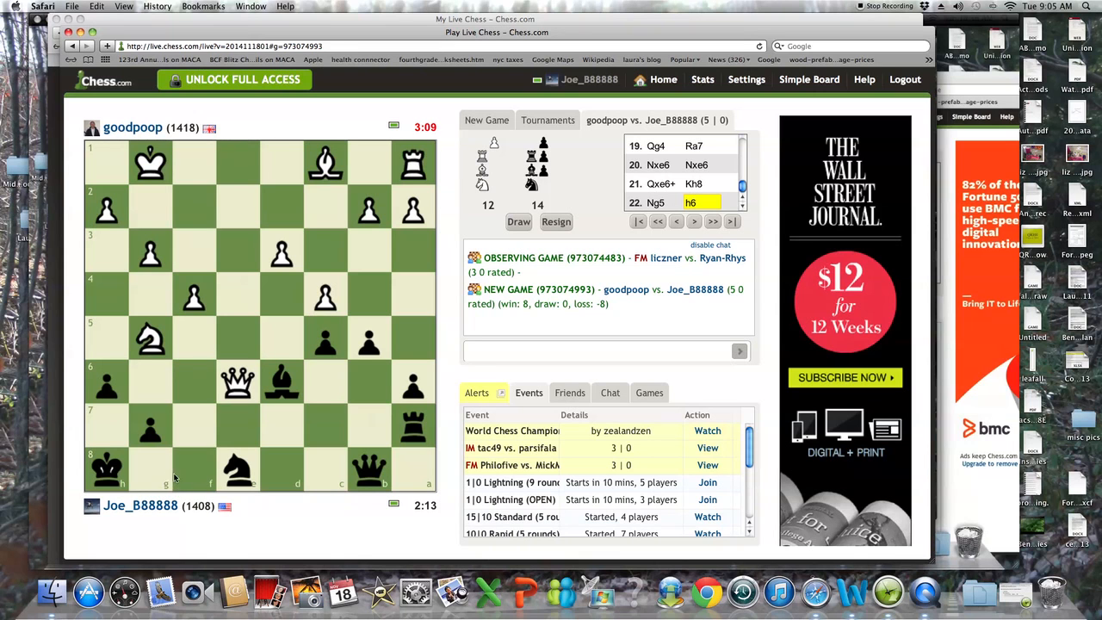
mouse_move(196, 475)
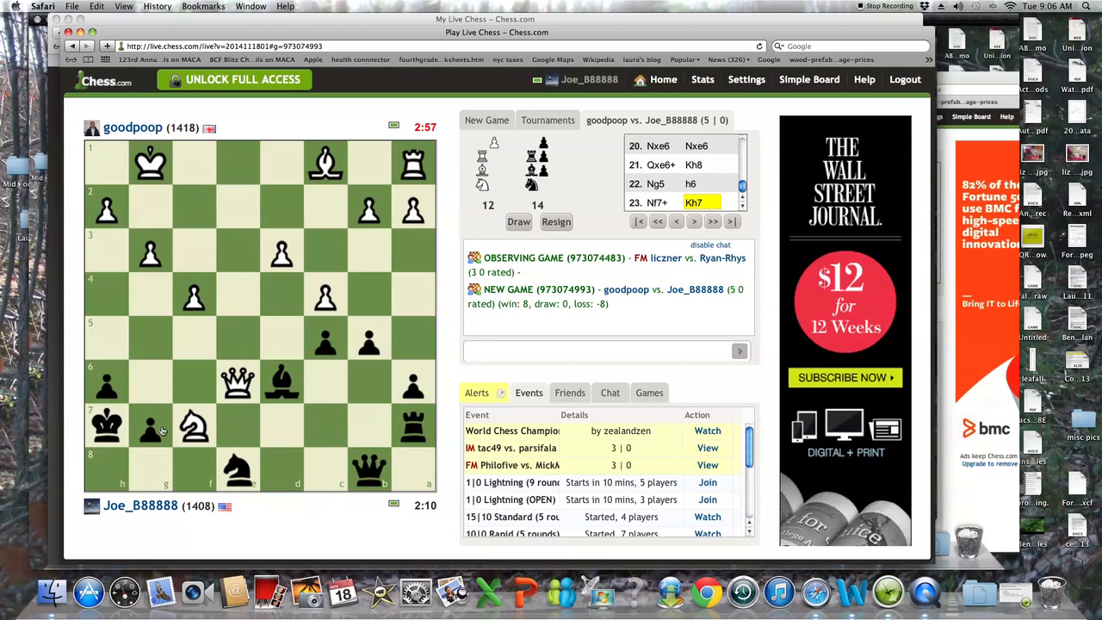
mouse_move(162, 432)
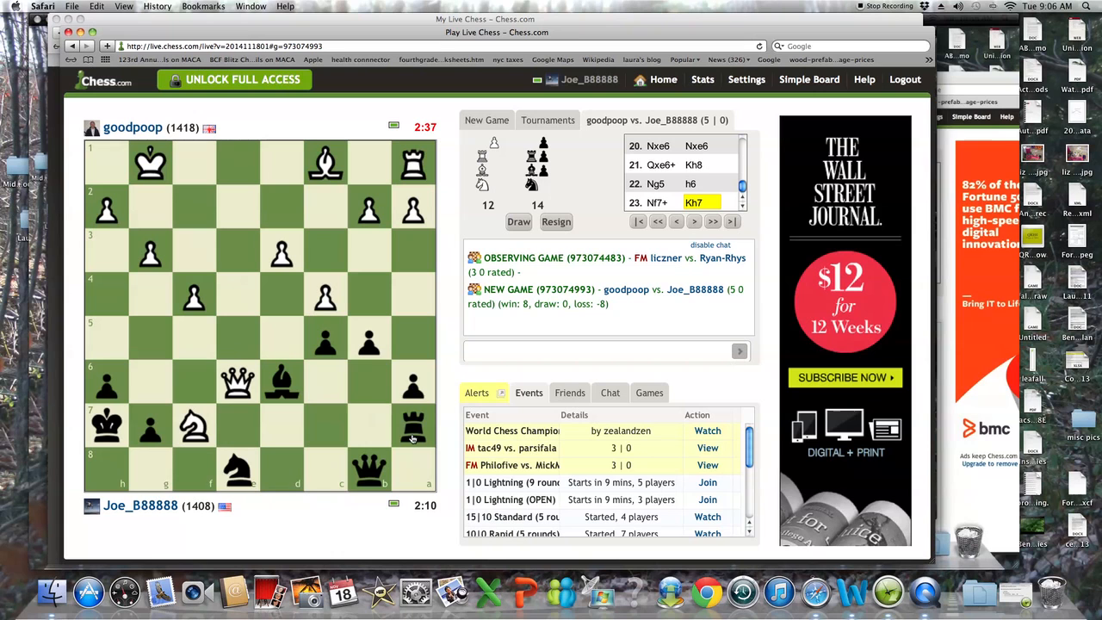
mouse_move(412, 444)
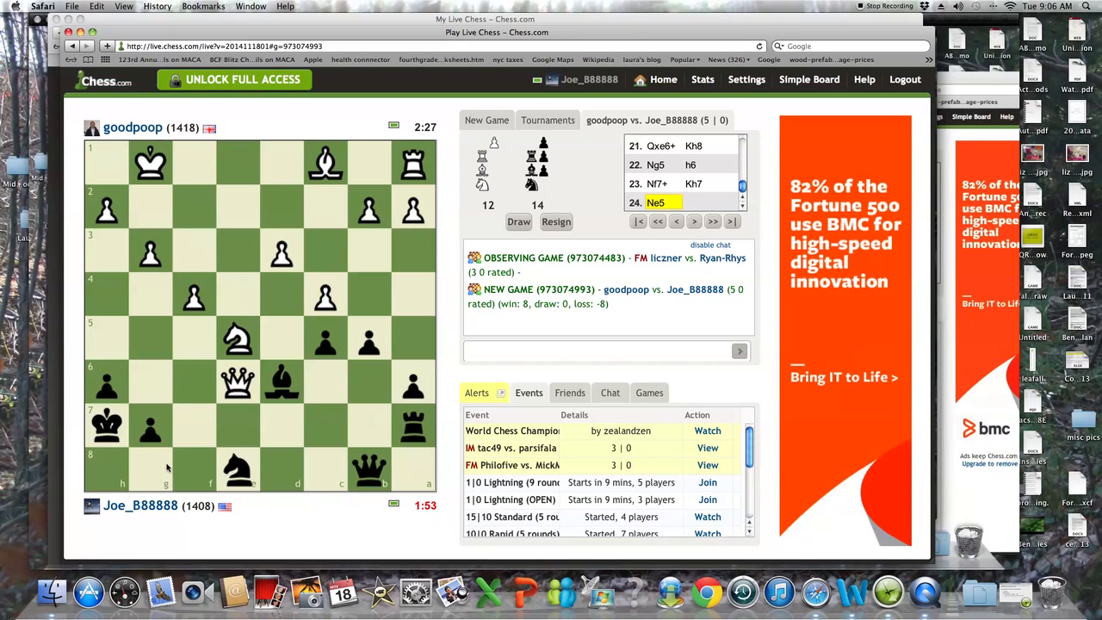
mouse_move(176, 472)
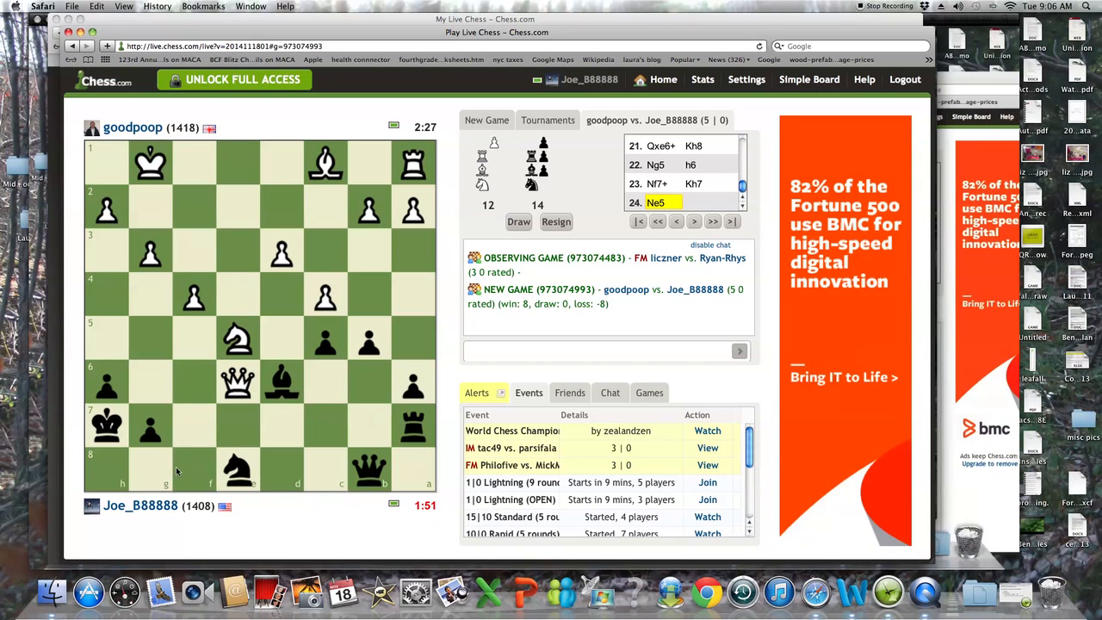
mouse_move(167, 462)
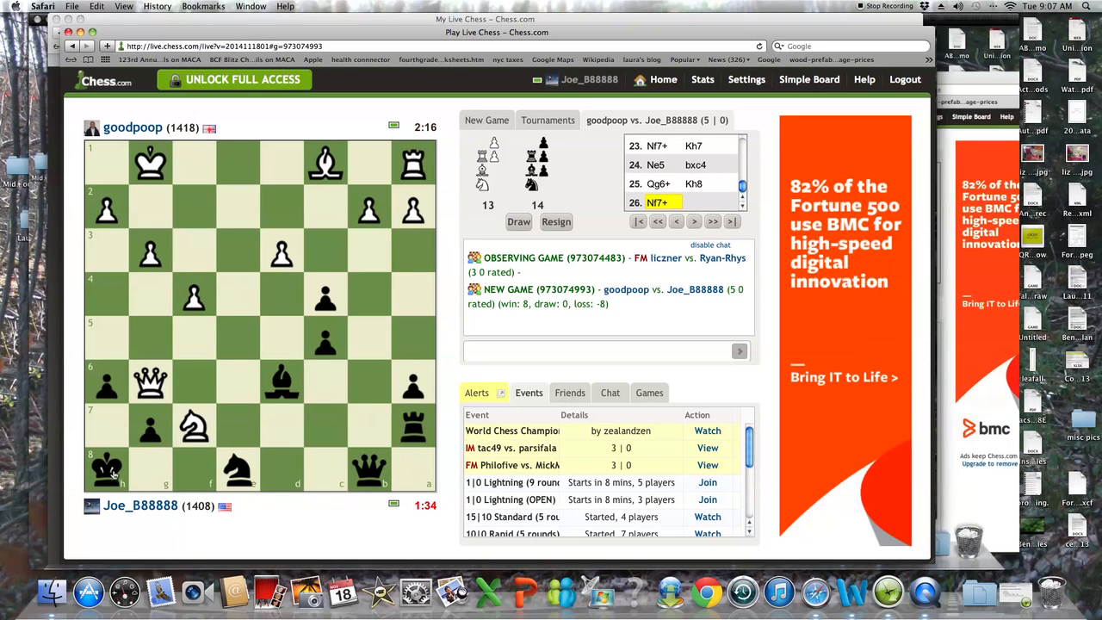
- Play Kg8, Kf8, cxd3 and c4 against the checks, then swing the rook to c6
click(148, 468)
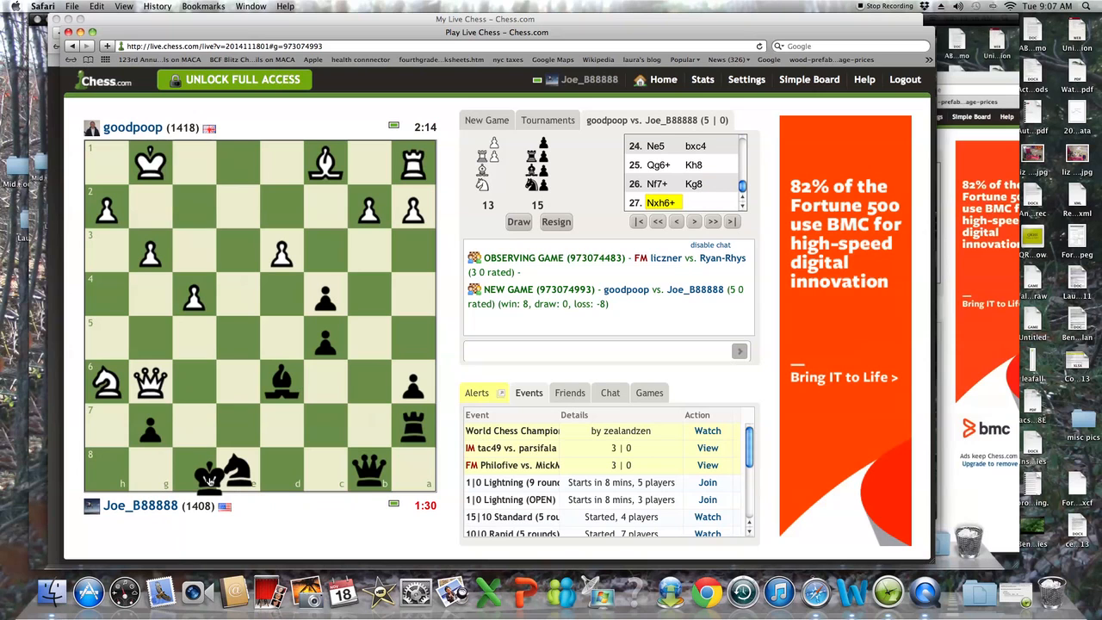
click(193, 468)
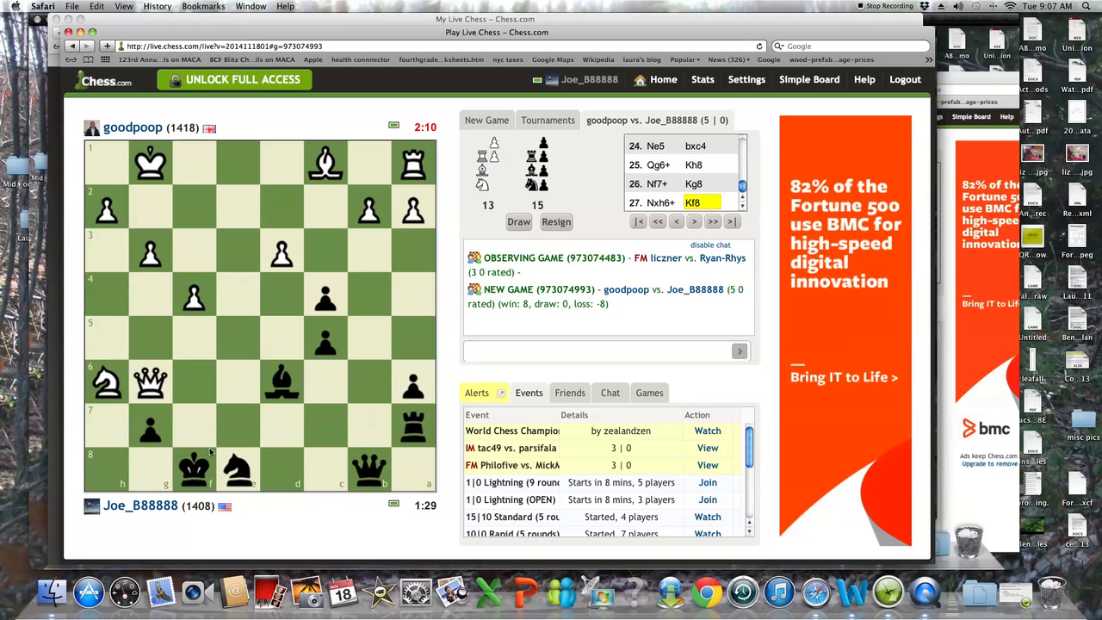
mouse_move(272, 383)
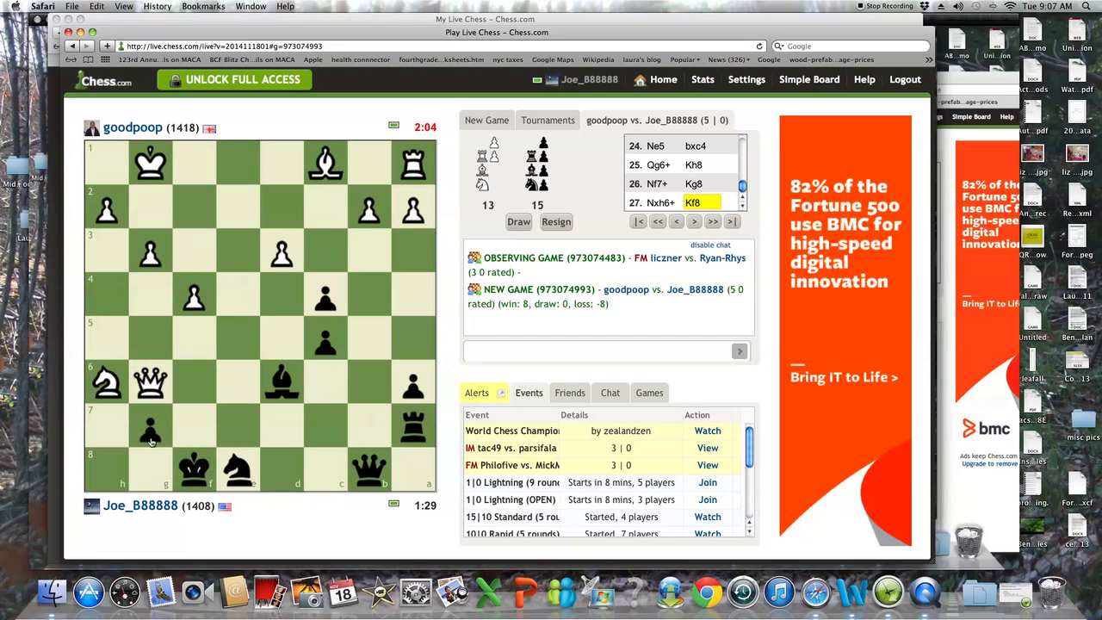
mouse_move(188, 485)
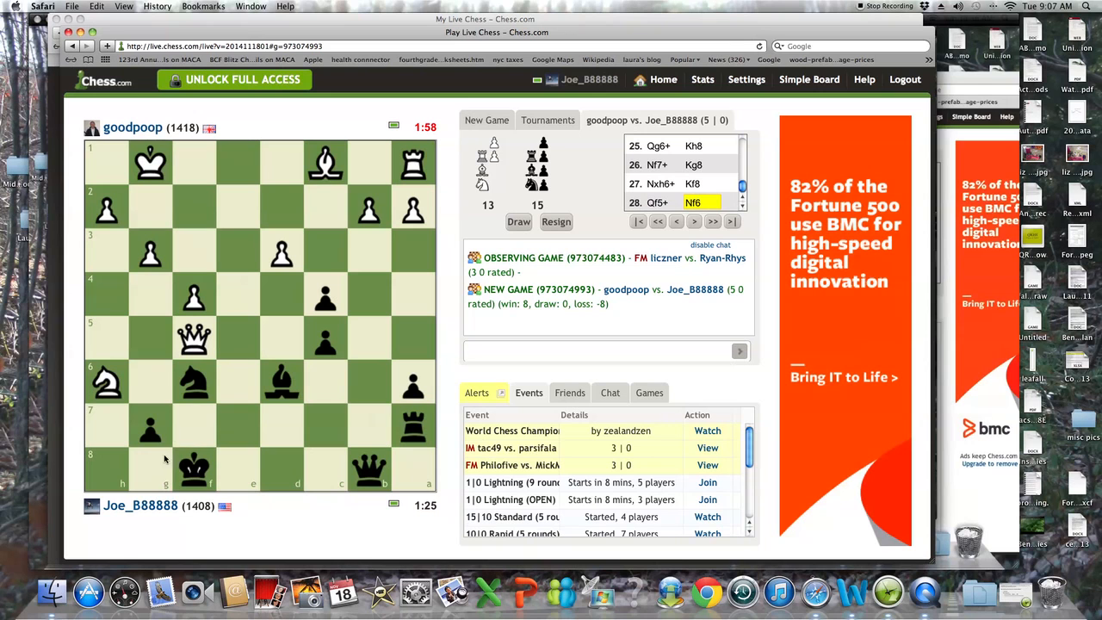
mouse_move(128, 474)
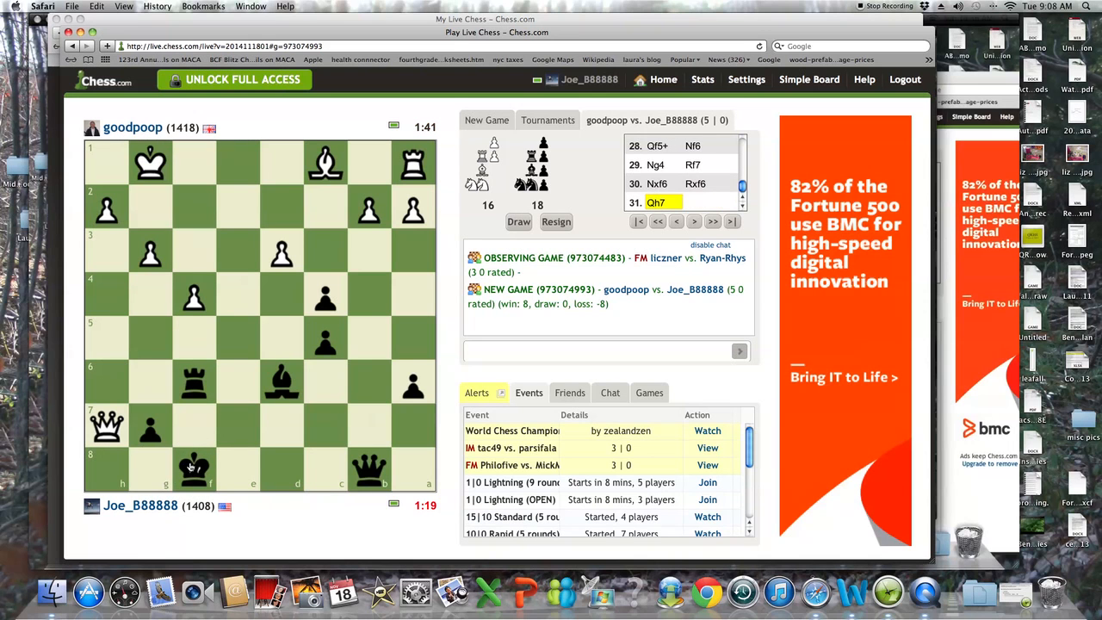
mouse_move(267, 437)
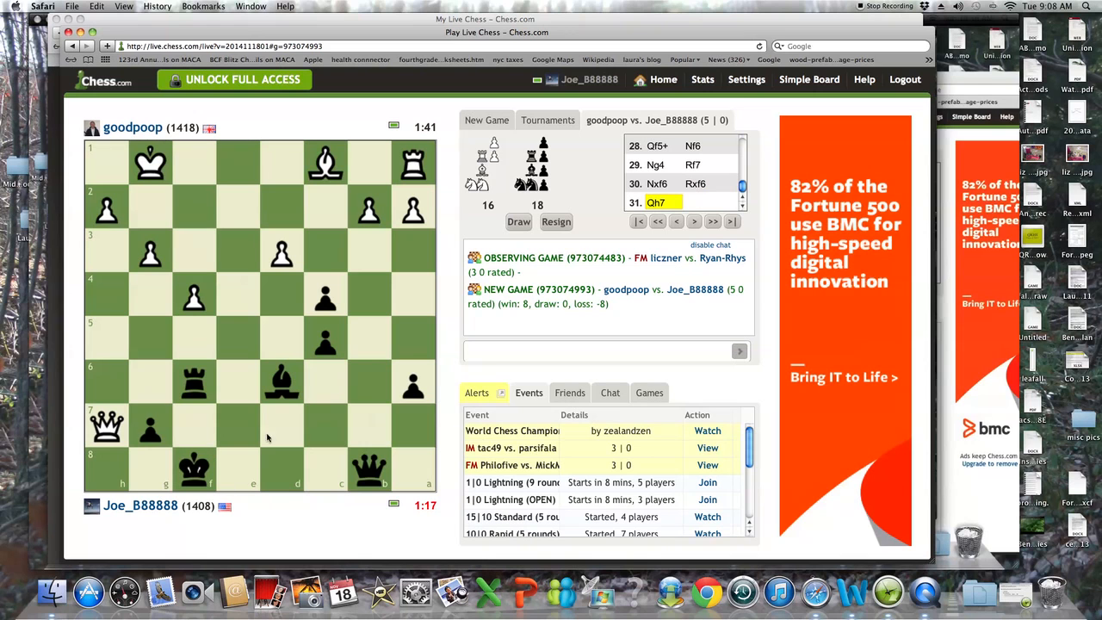
click(283, 259)
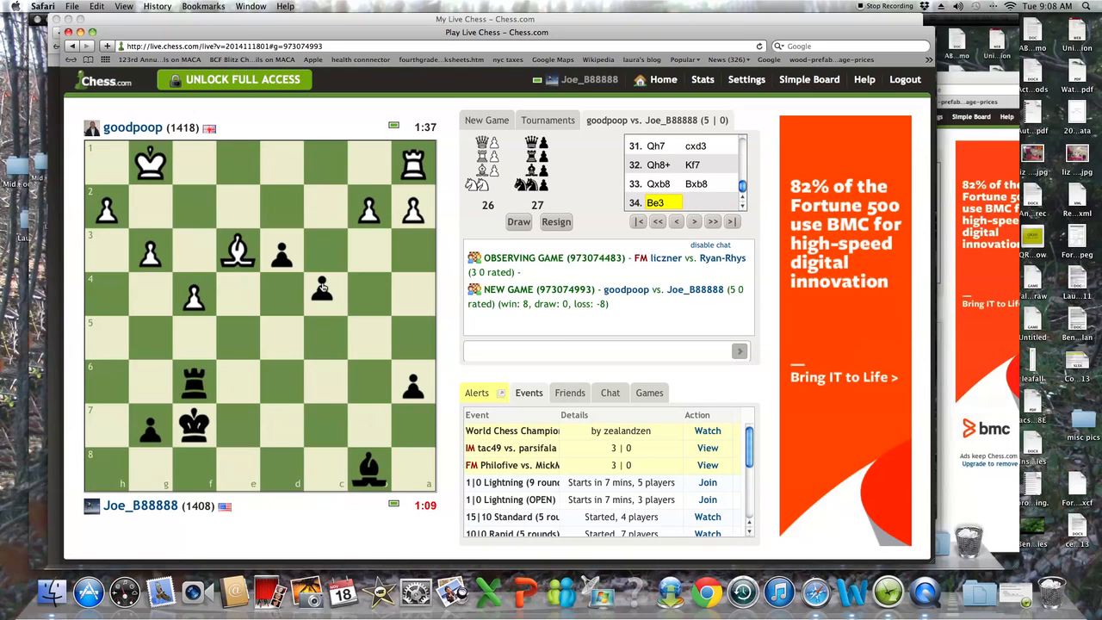
click(324, 289)
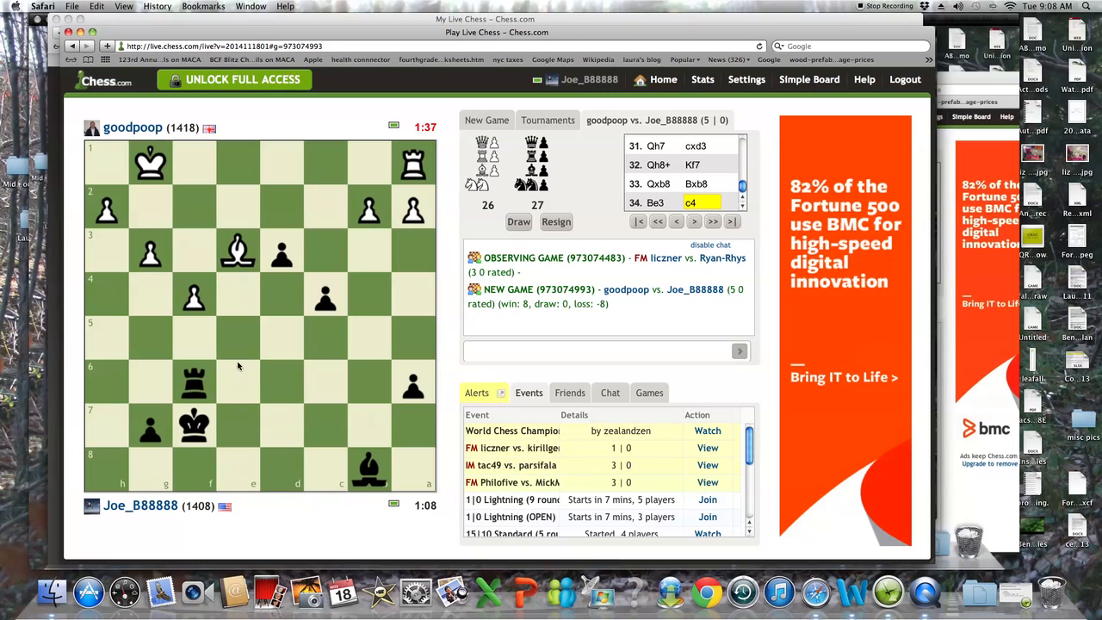
mouse_move(202, 390)
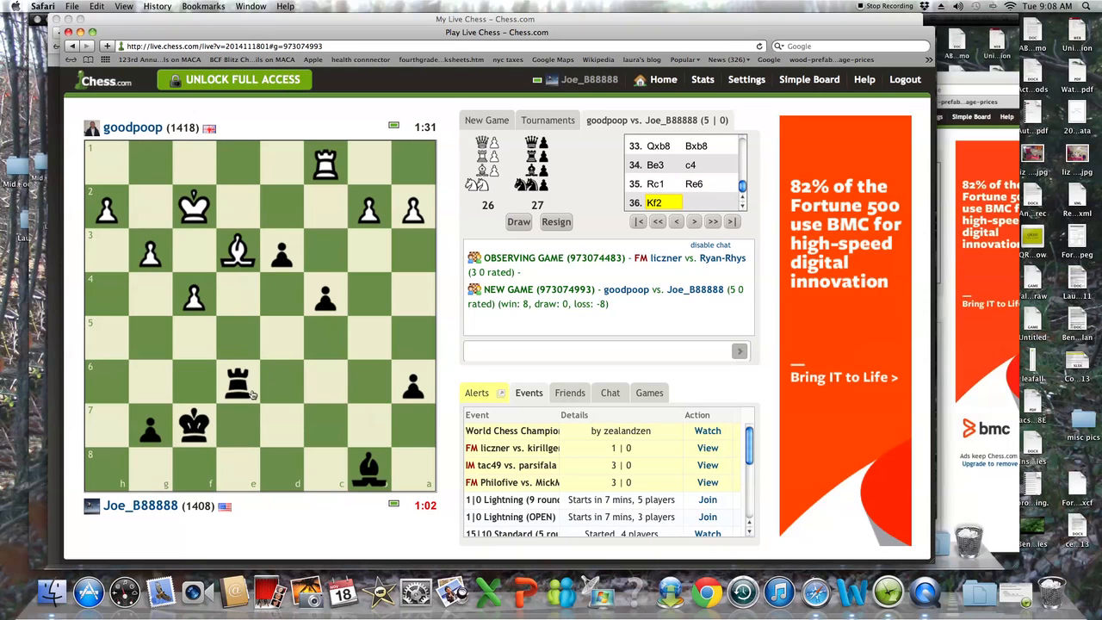
drag(237, 382, 353, 386)
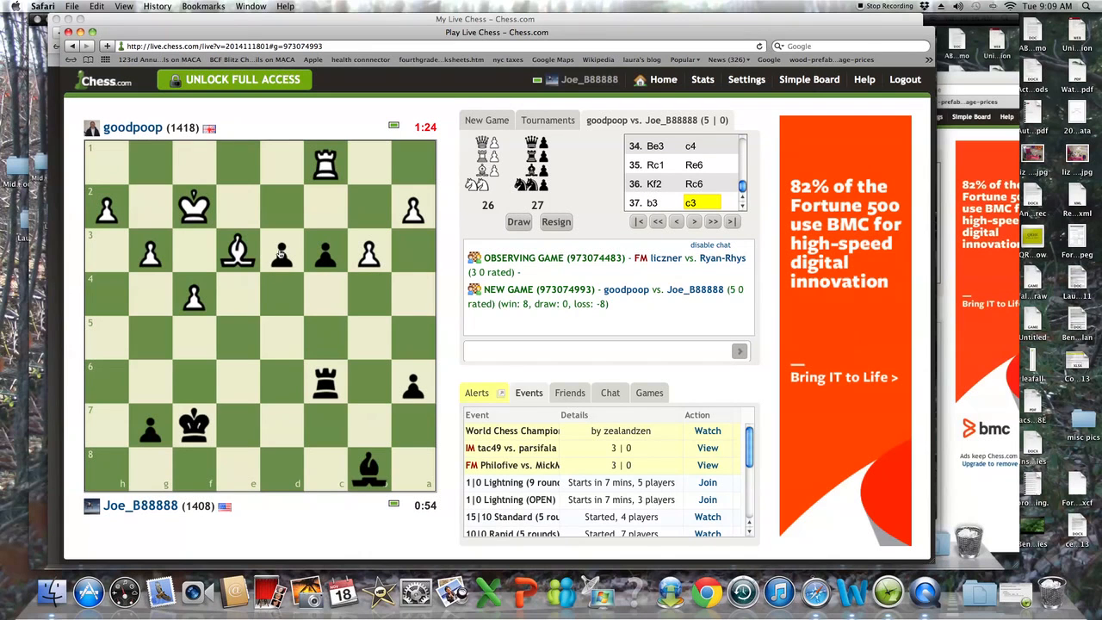
mouse_move(294, 279)
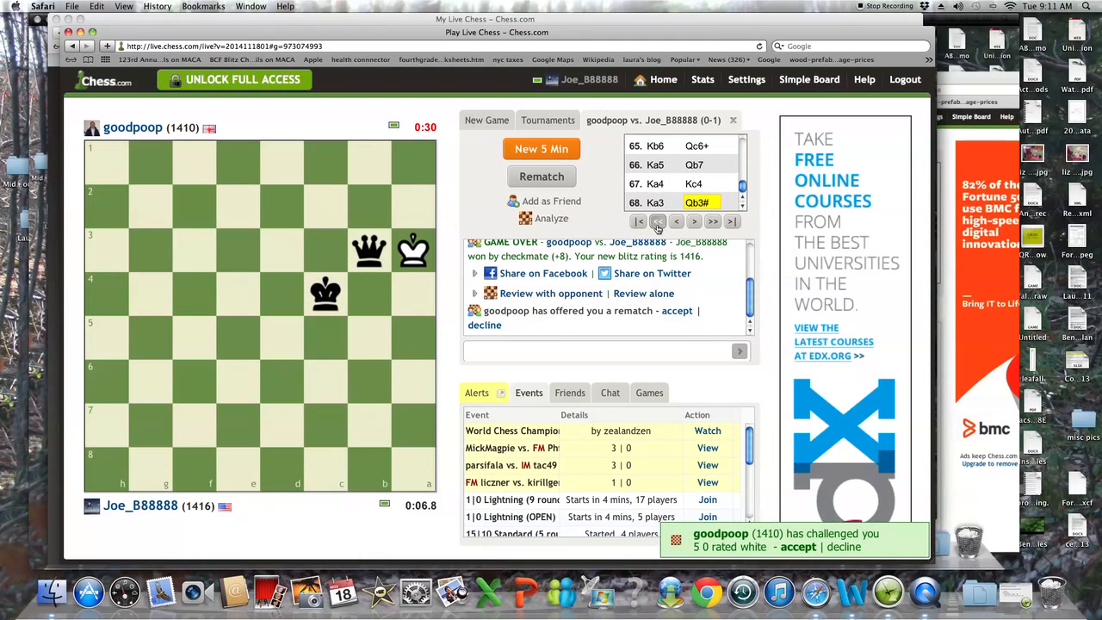
- Rewind the finished game to the starting position and begin stepping forward
click(676, 221)
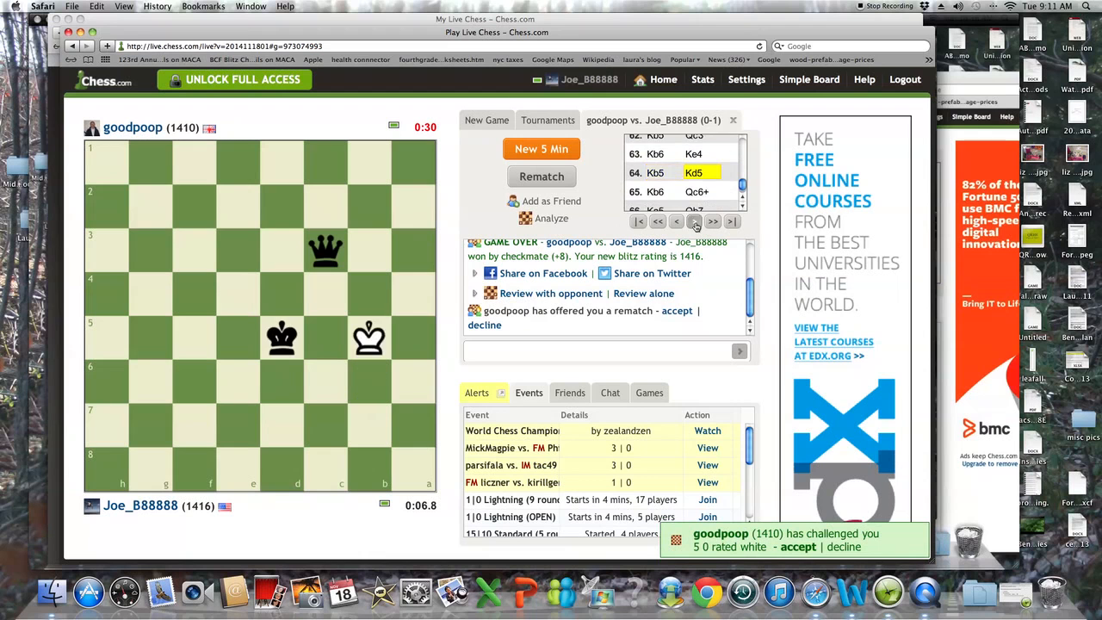
click(639, 220)
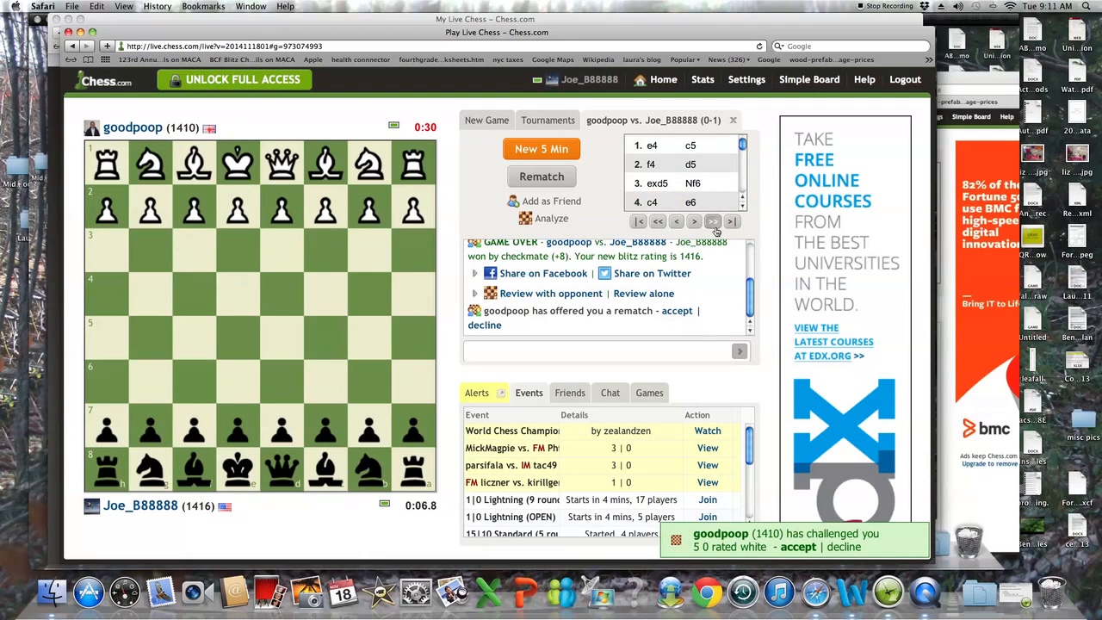
click(713, 221)
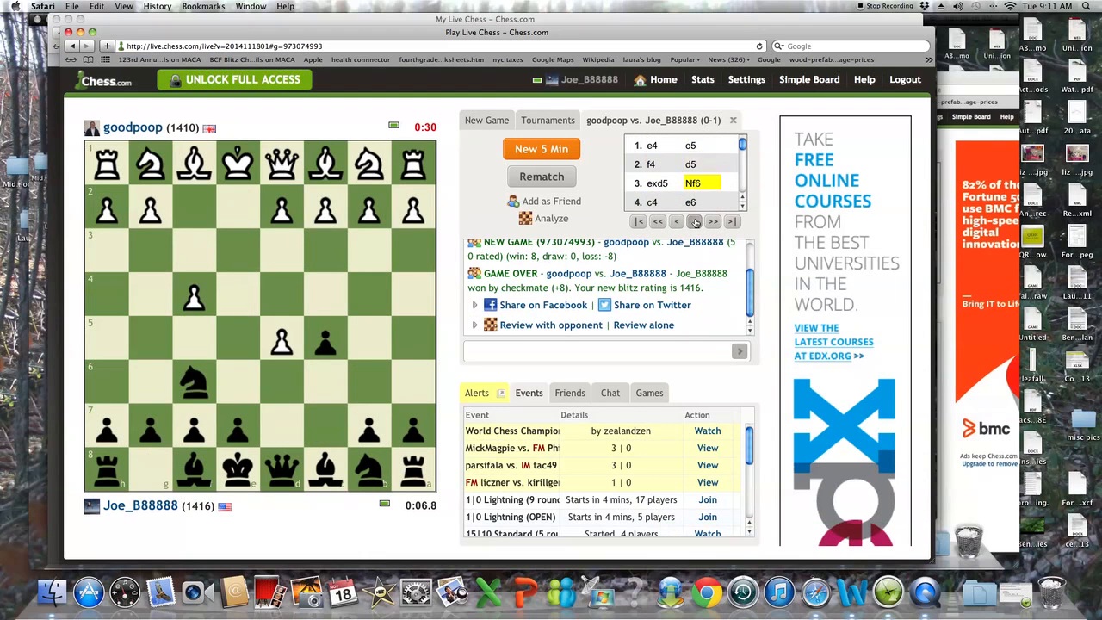
- Step the replay through move 6, Black castling and move 9 up to White castling on move 10
click(696, 221)
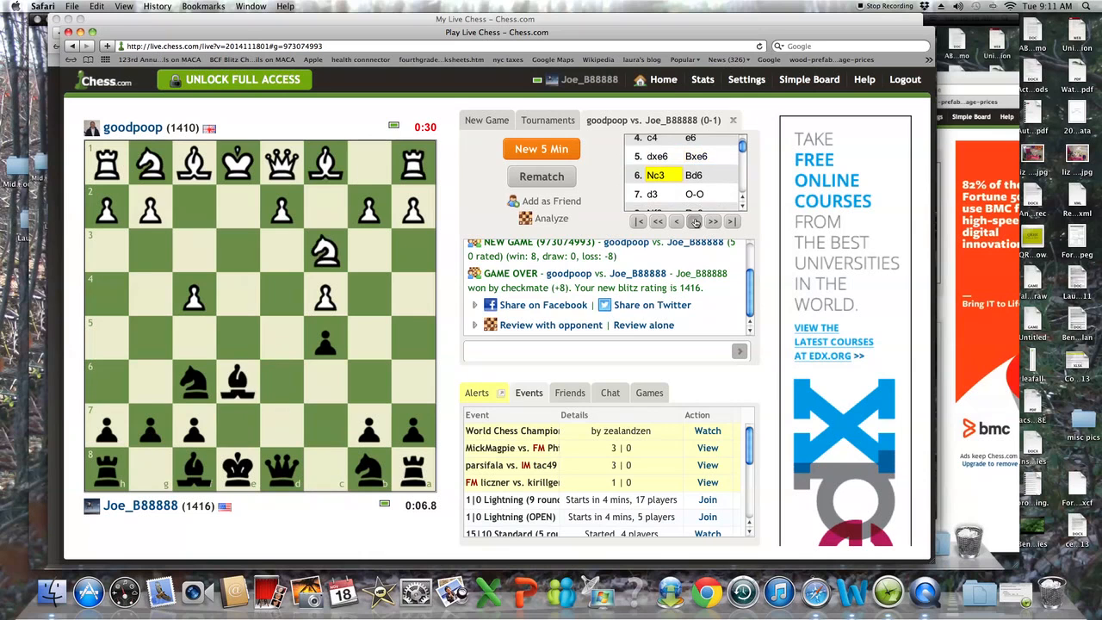
click(696, 221)
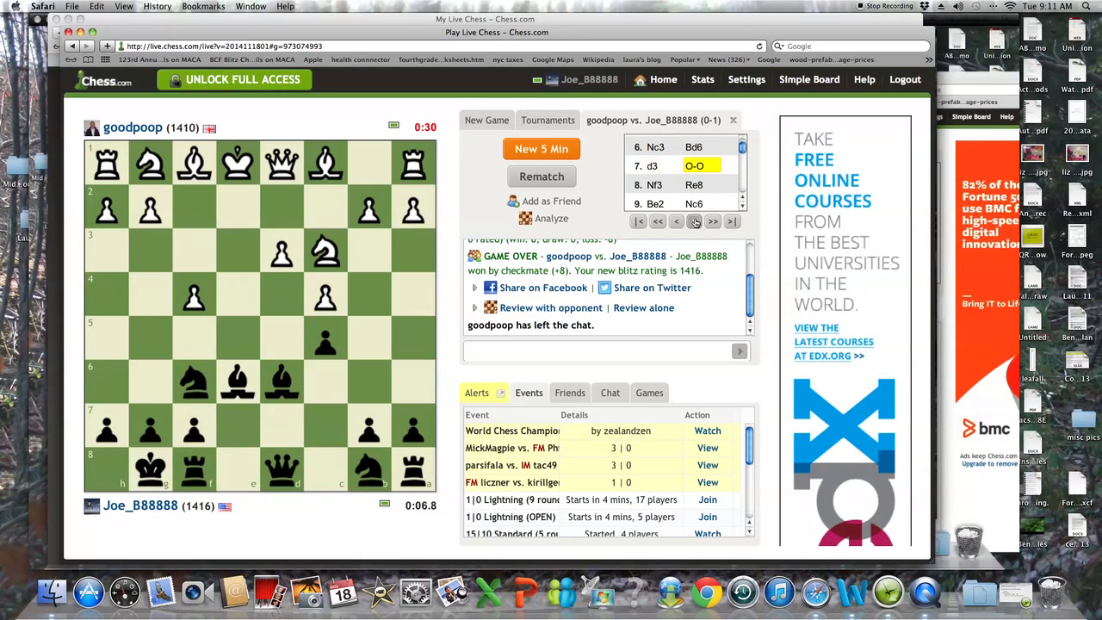
click(712, 220)
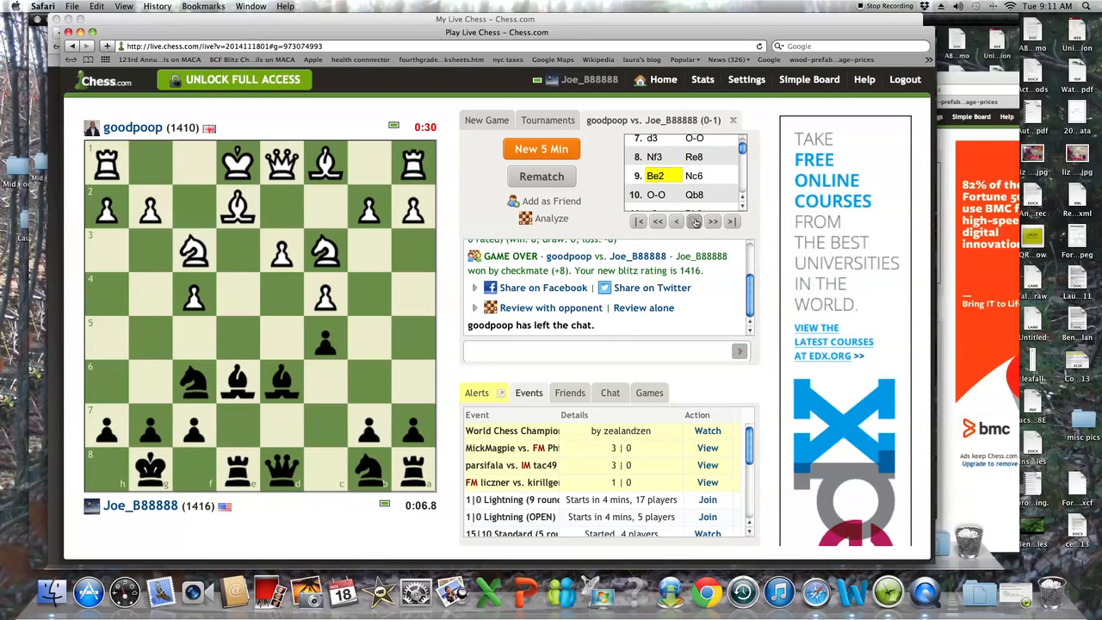
click(713, 221)
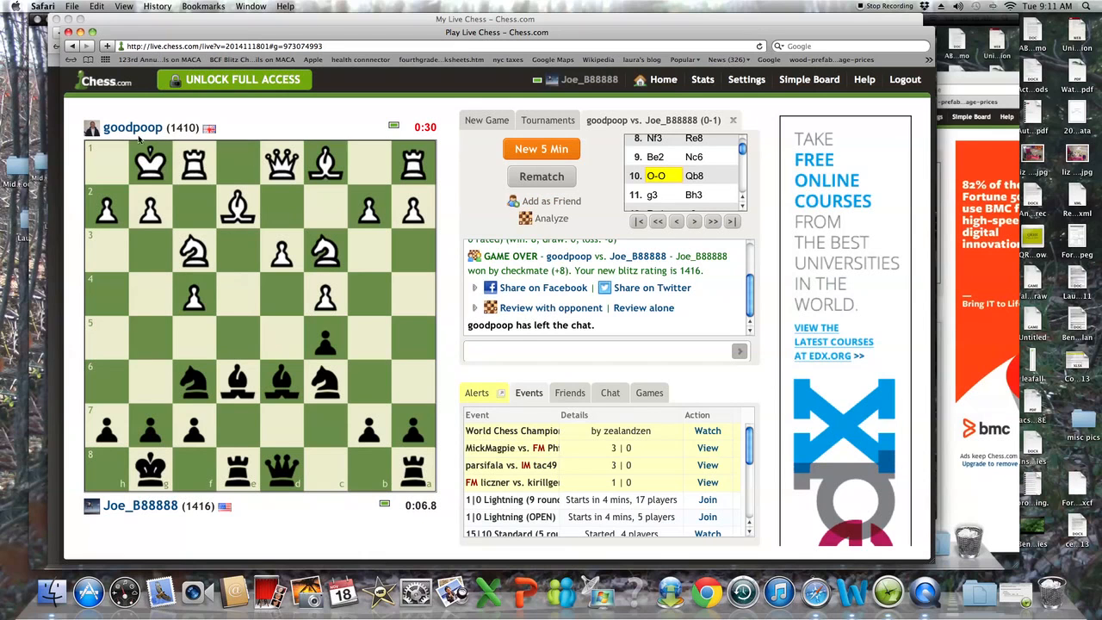
mouse_move(224, 151)
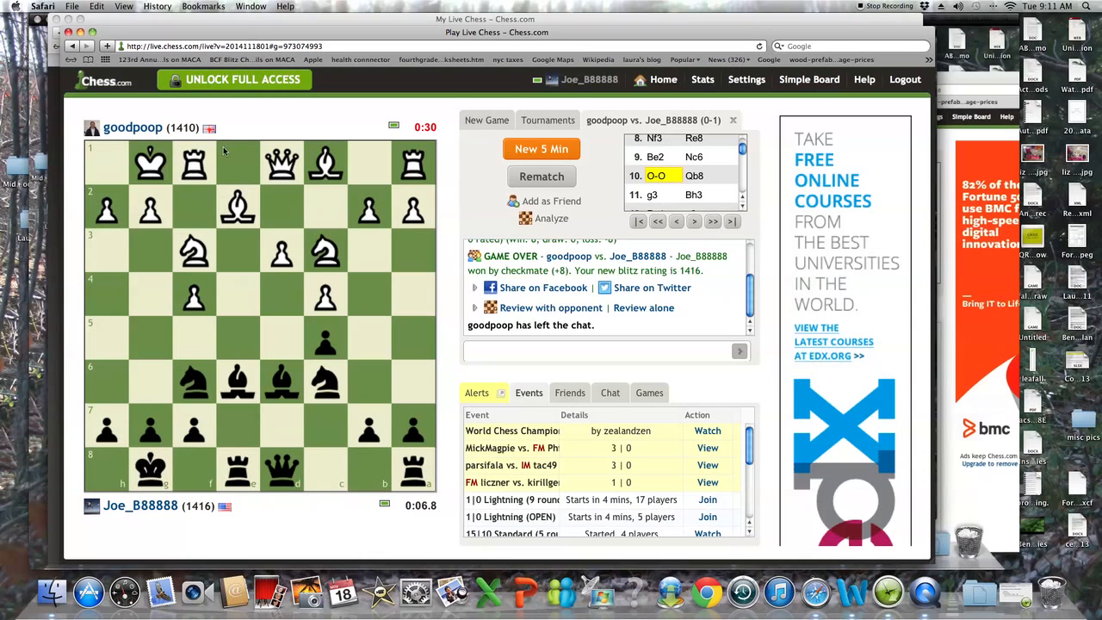
- Step the replay forward through the middlegame moves
click(695, 221)
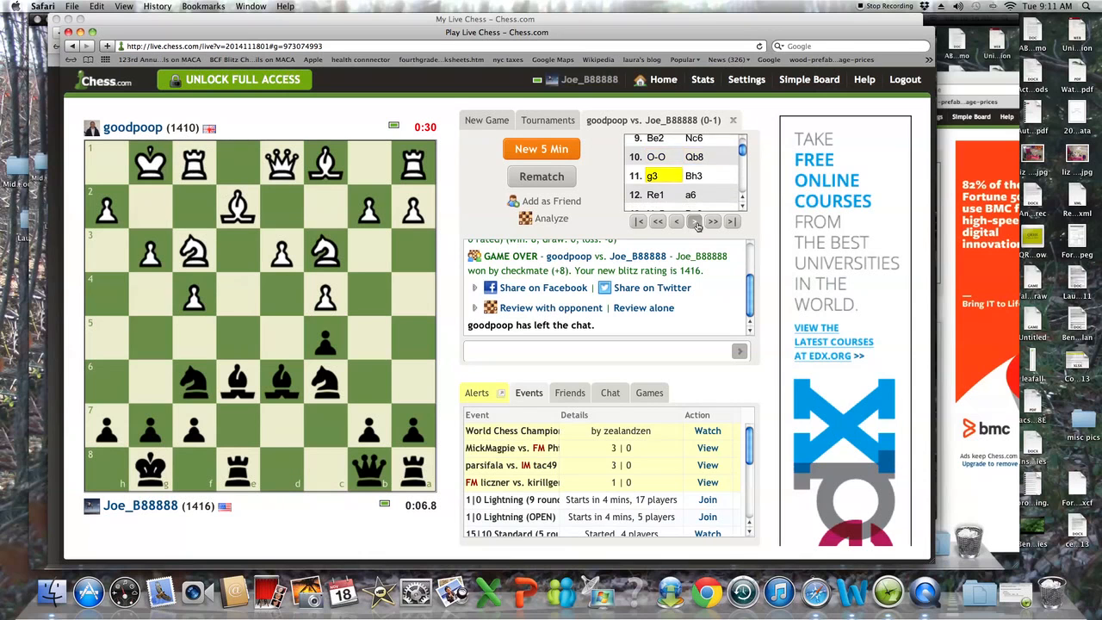
click(696, 222)
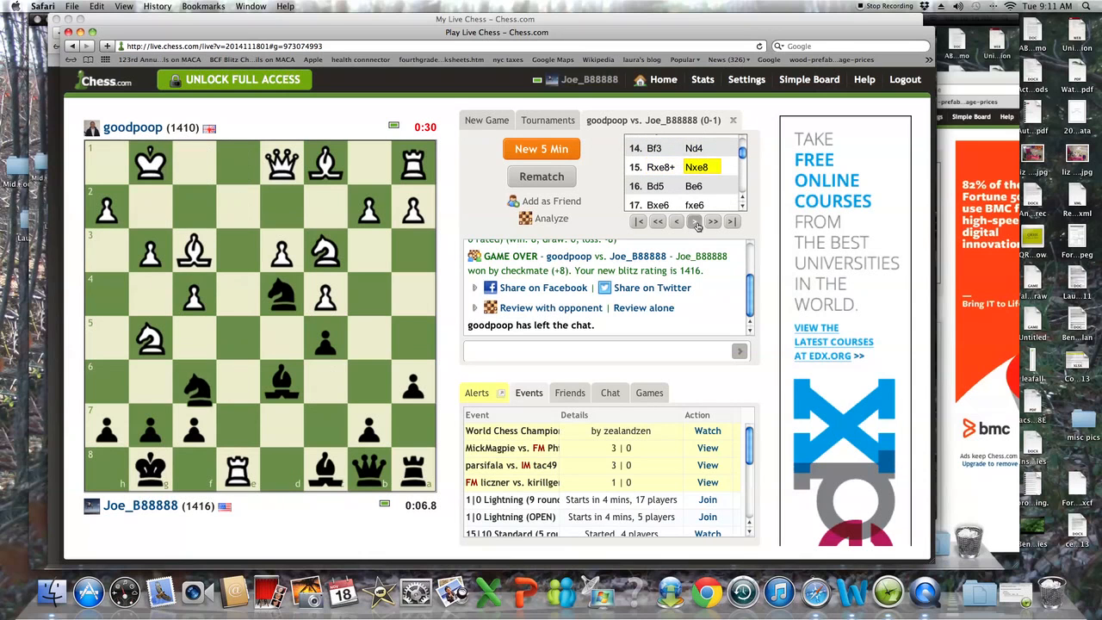
click(713, 221)
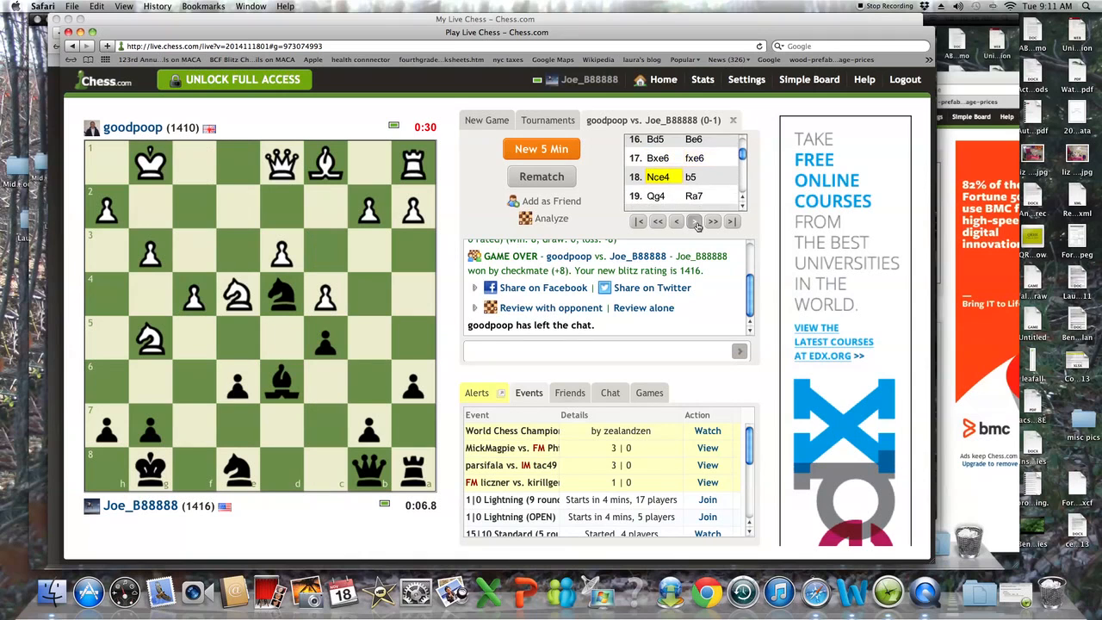
click(713, 221)
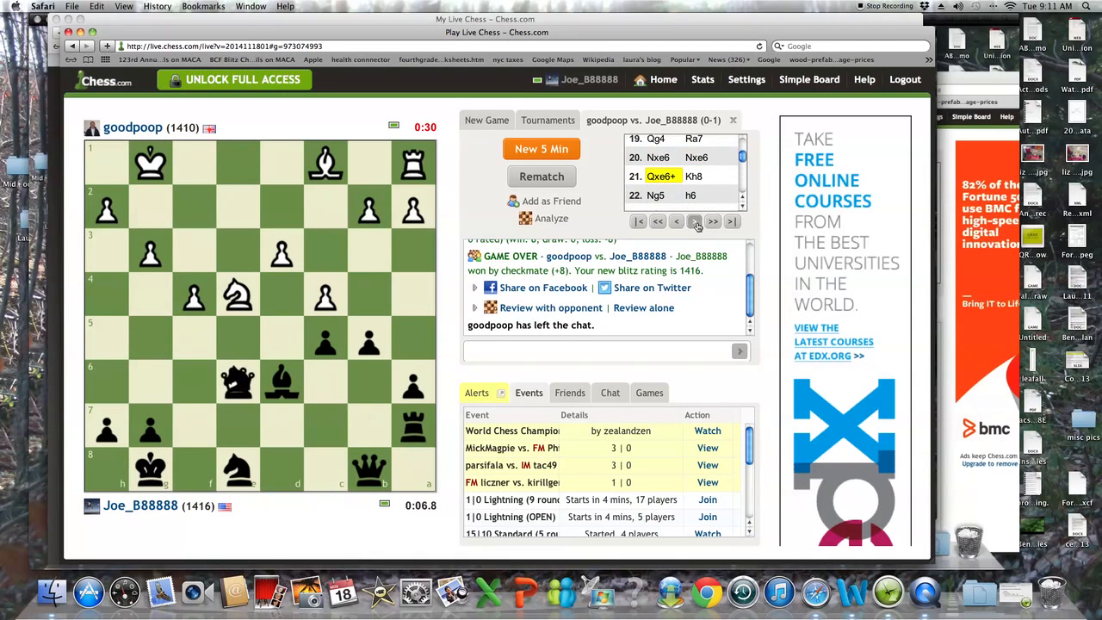
click(696, 220)
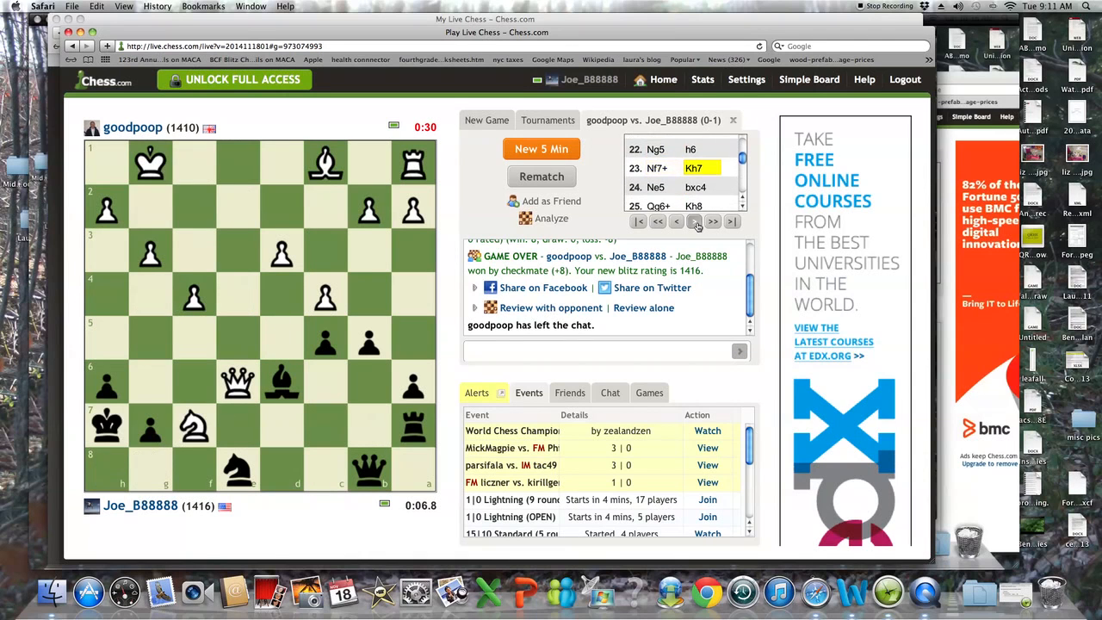
- Continue forward into the endgame and settle on the position after 36...Rc6
click(713, 220)
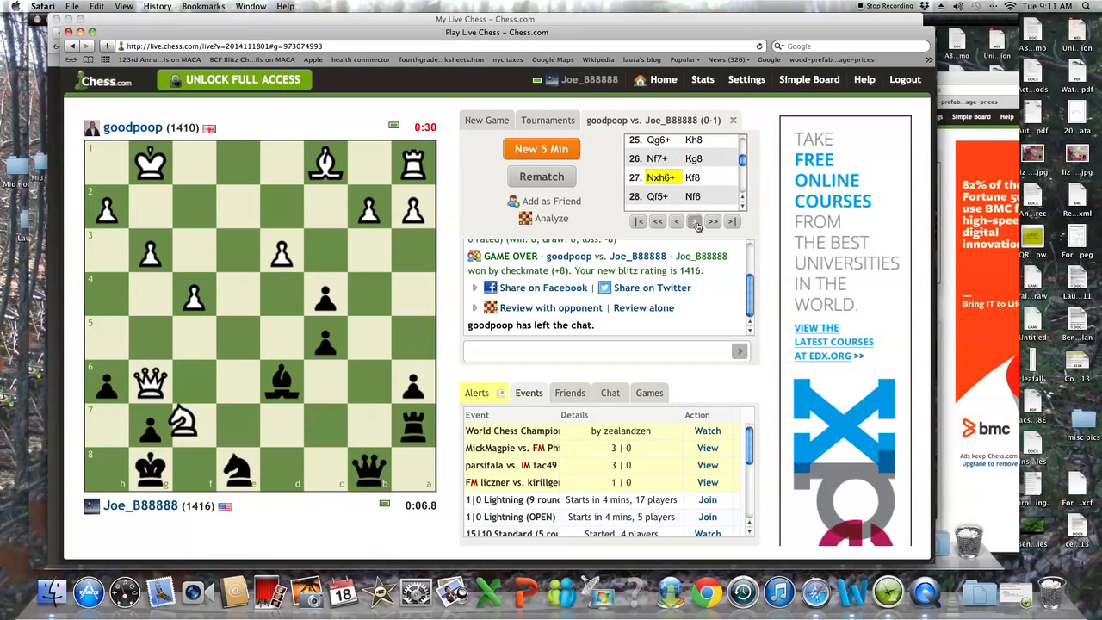
click(713, 220)
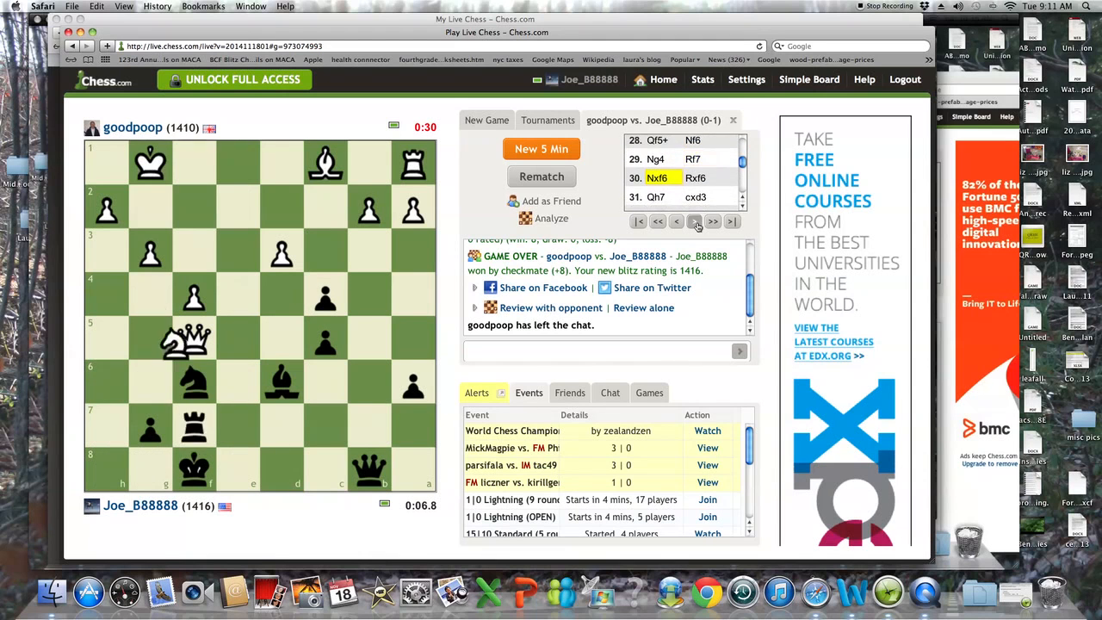
click(713, 221)
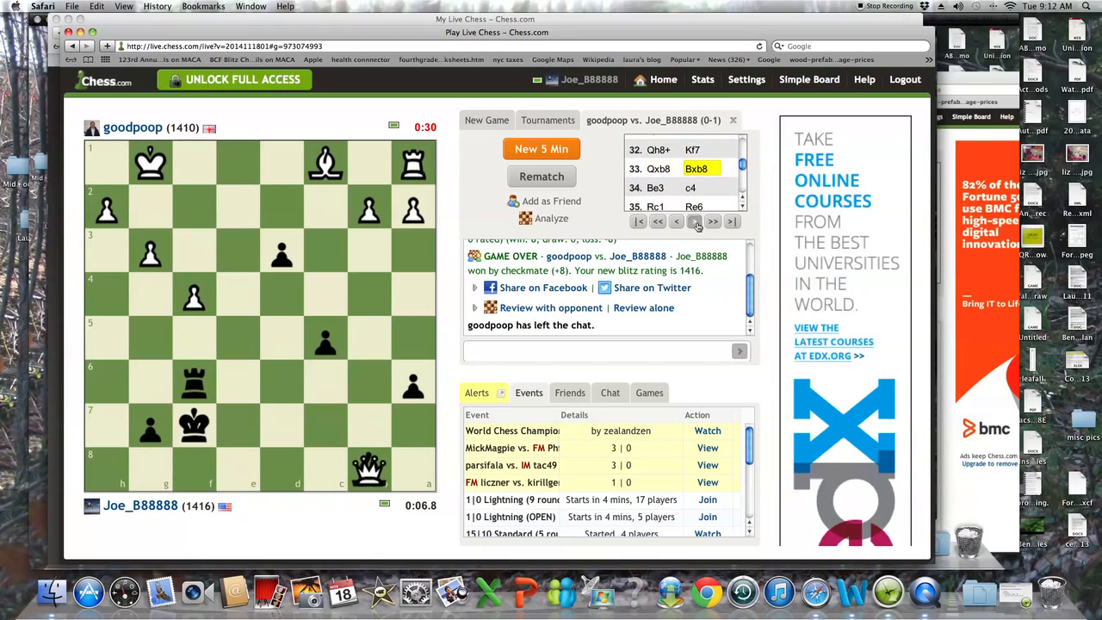
click(696, 221)
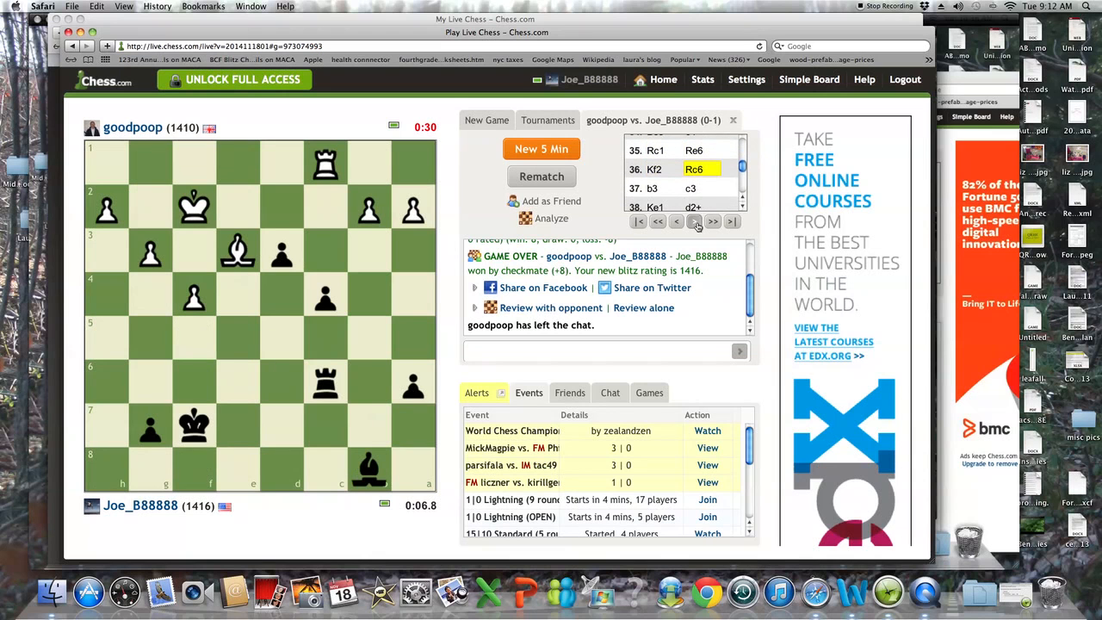
click(713, 220)
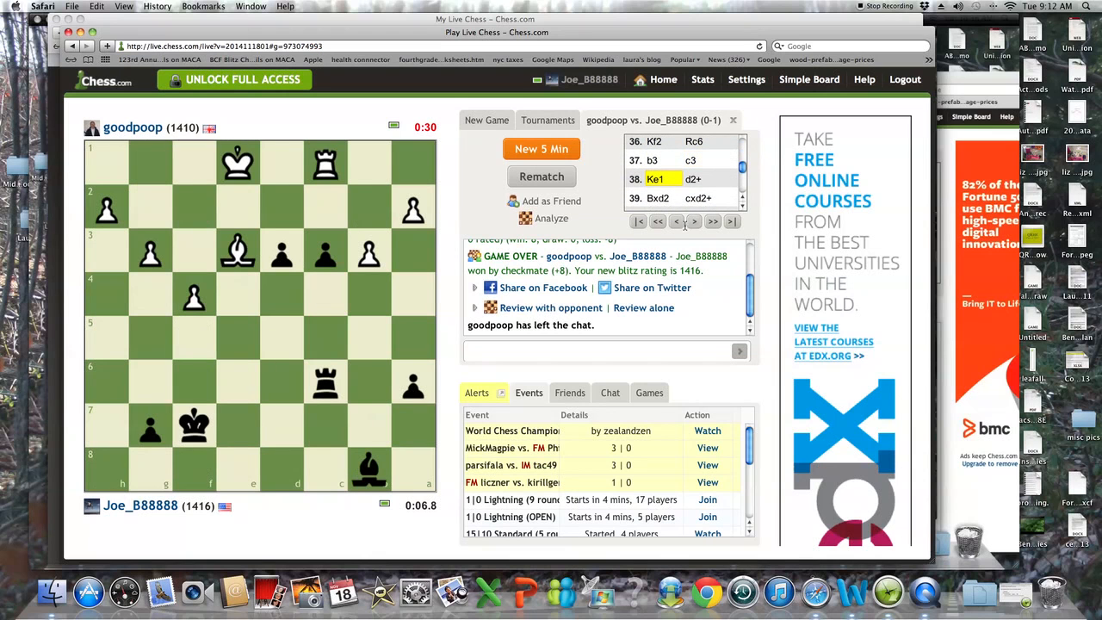
click(675, 220)
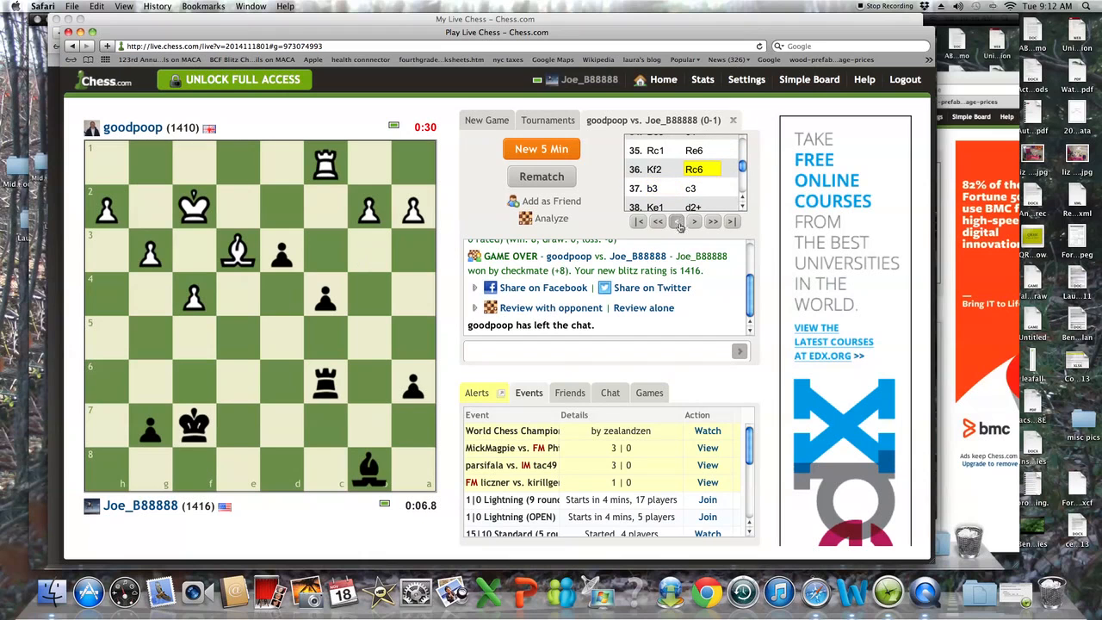
mouse_move(703, 248)
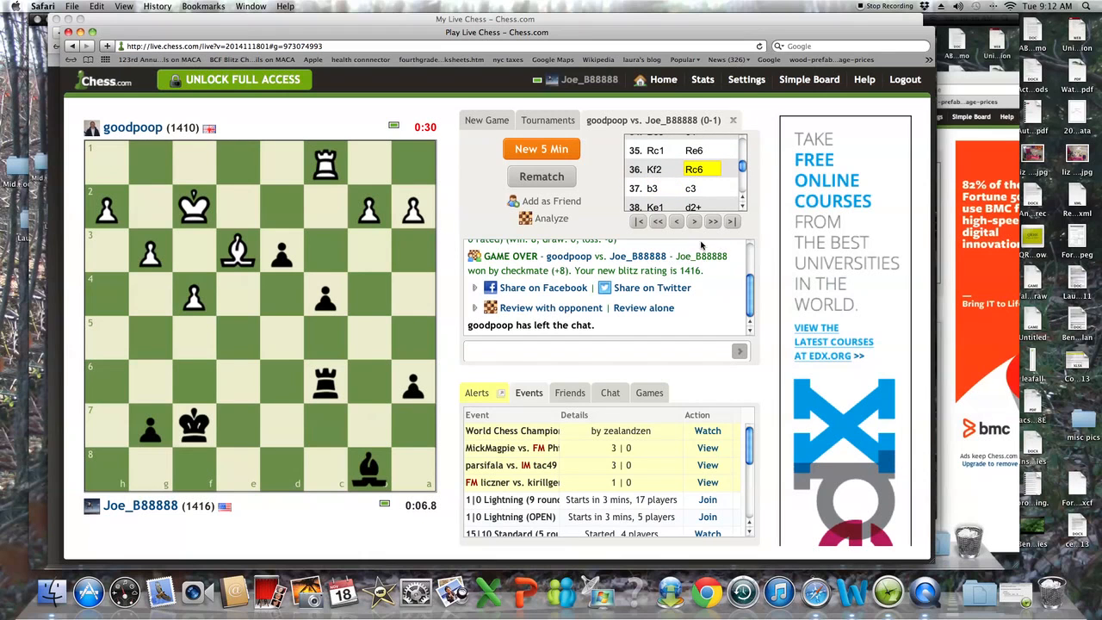
mouse_move(640, 234)
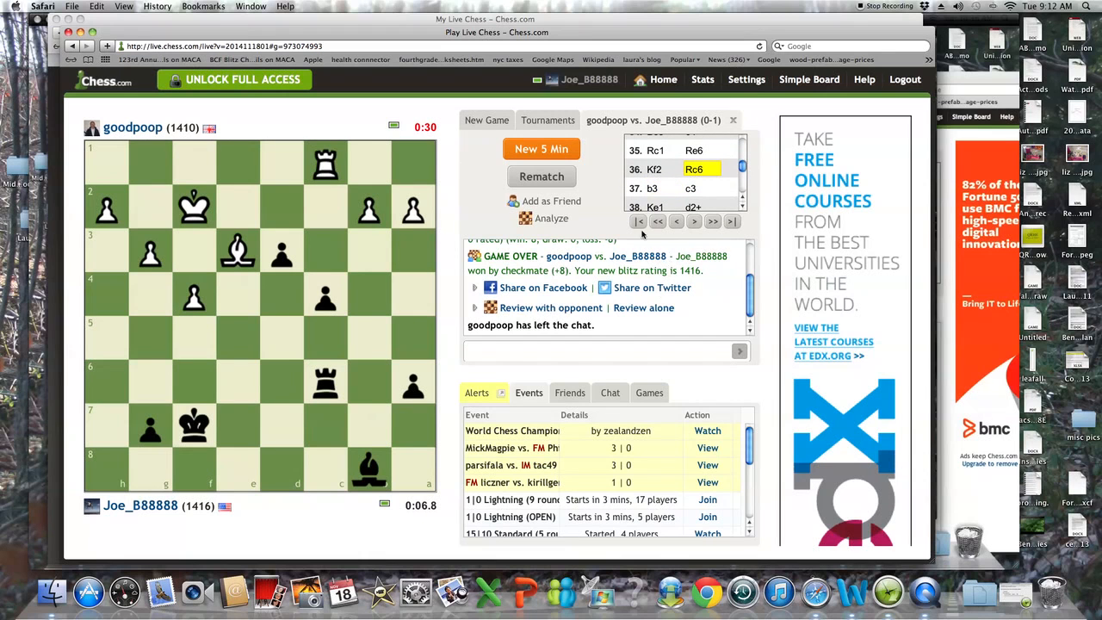
mouse_move(572, 227)
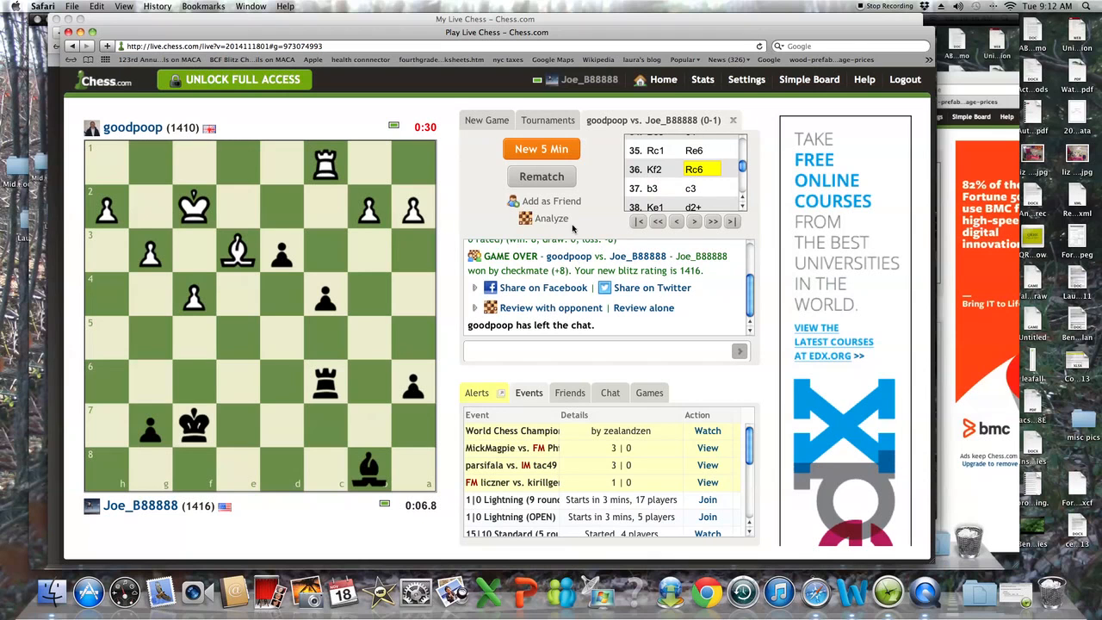
mouse_move(675, 221)
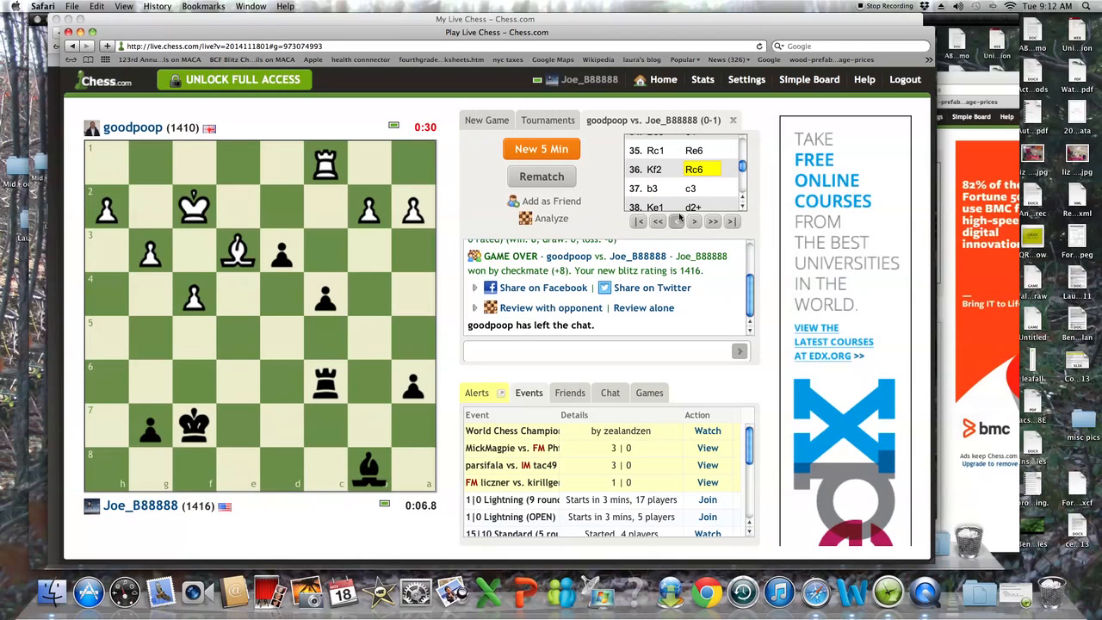
- Advance the replay through the endgame into the king-and-queen ending
click(713, 221)
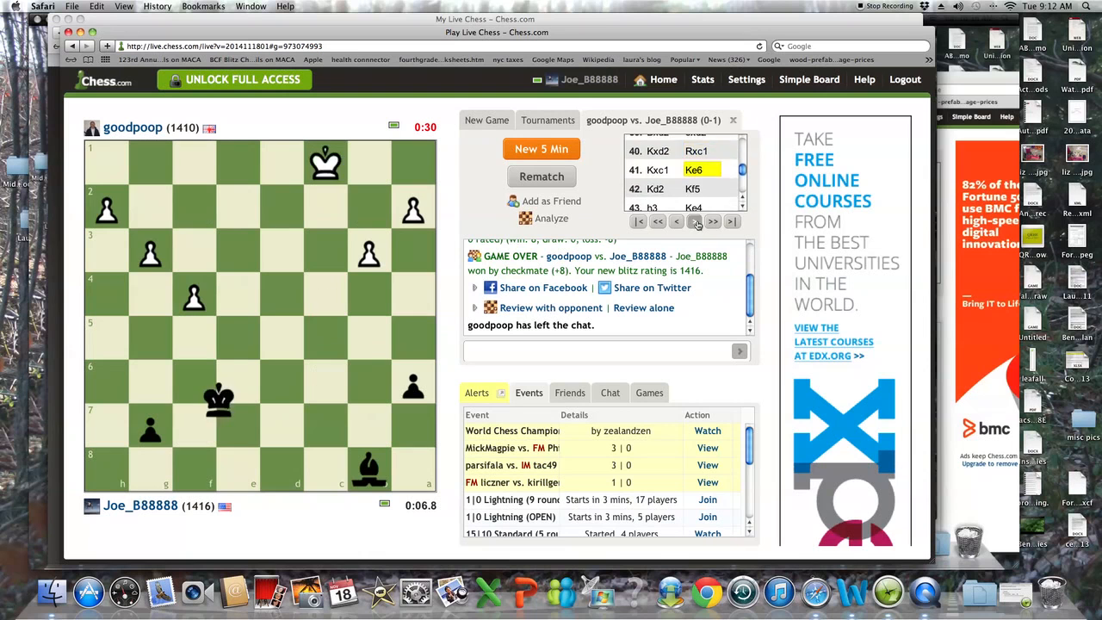
click(713, 220)
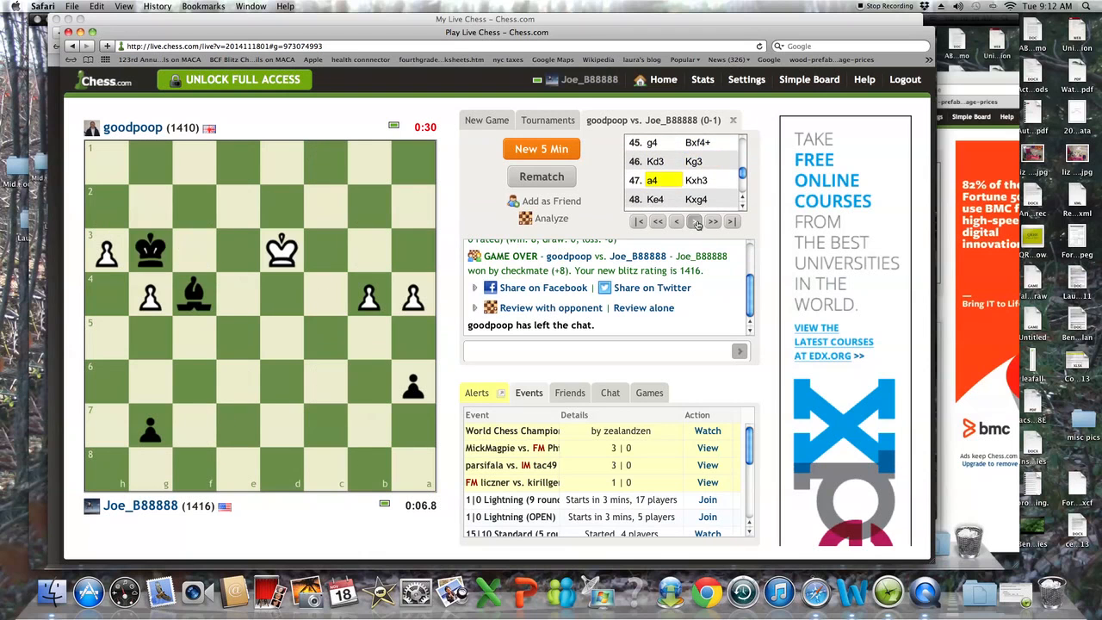
click(712, 221)
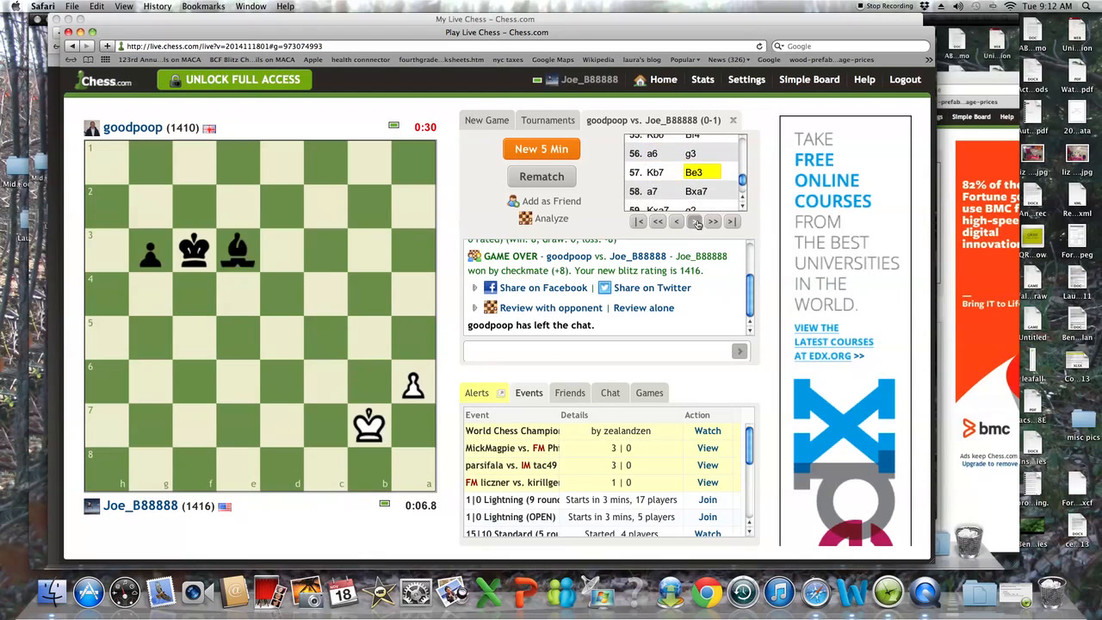
click(713, 221)
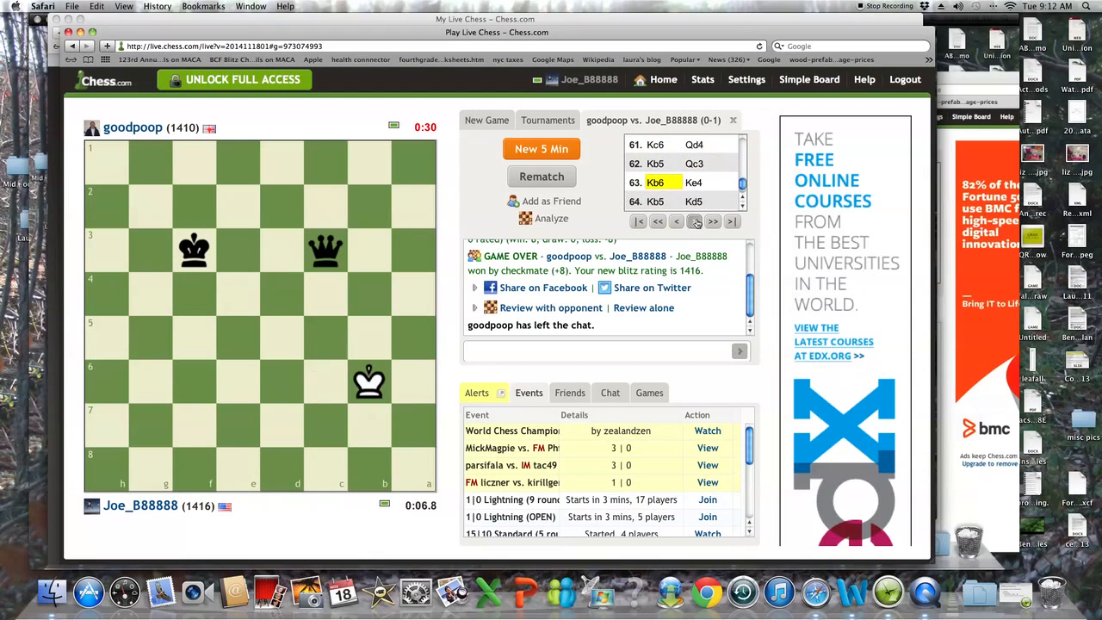
- Step toward the final checkmate, landing on the position after 67...Kc4
click(712, 221)
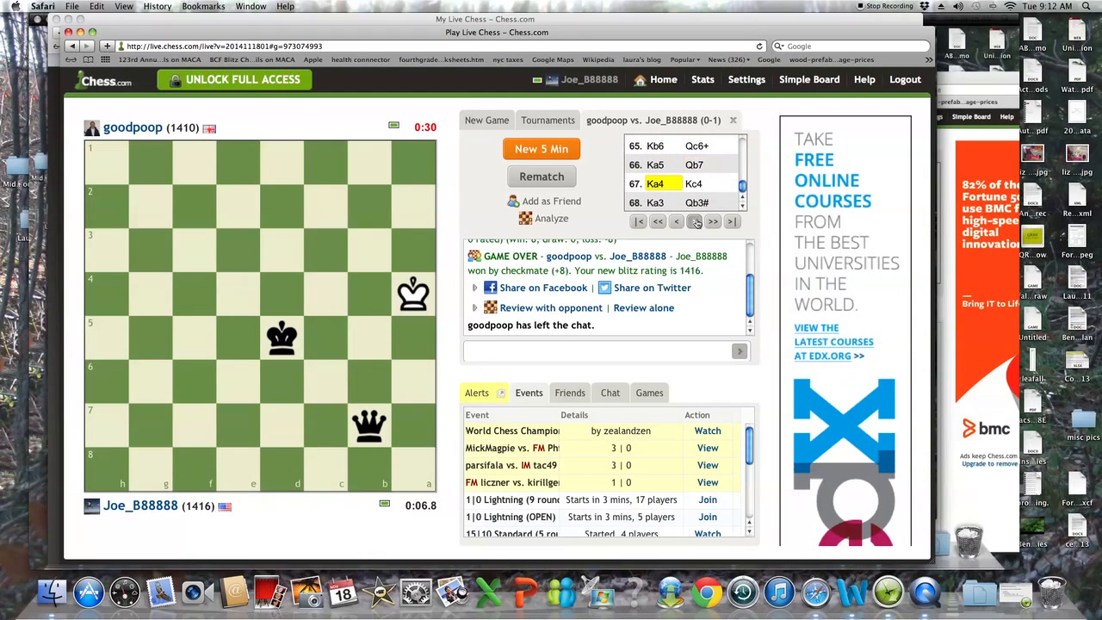
click(677, 220)
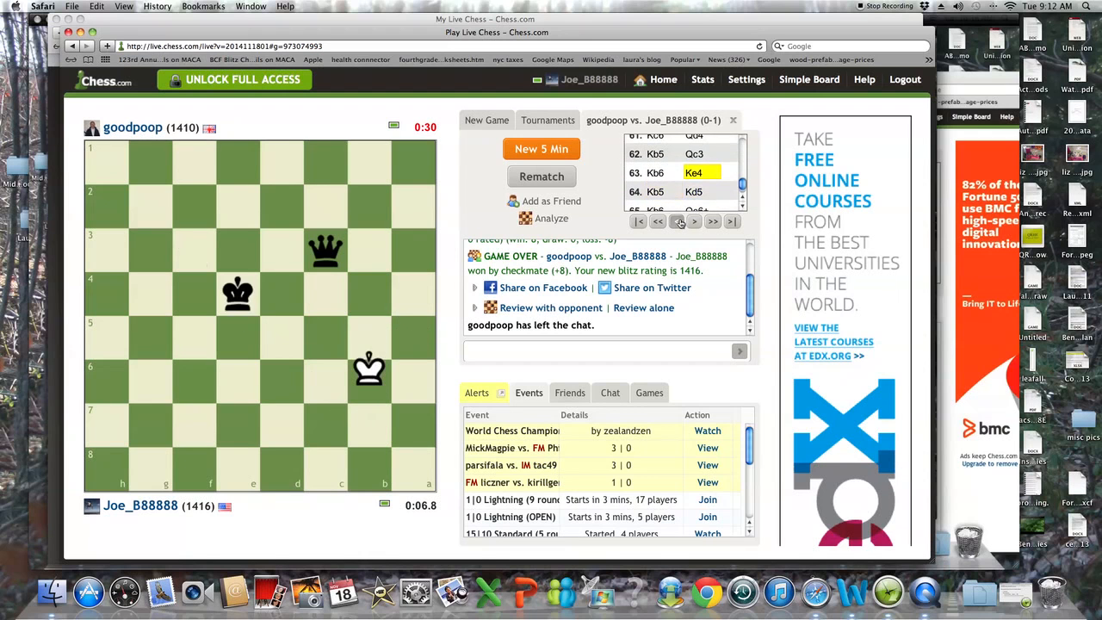
click(694, 220)
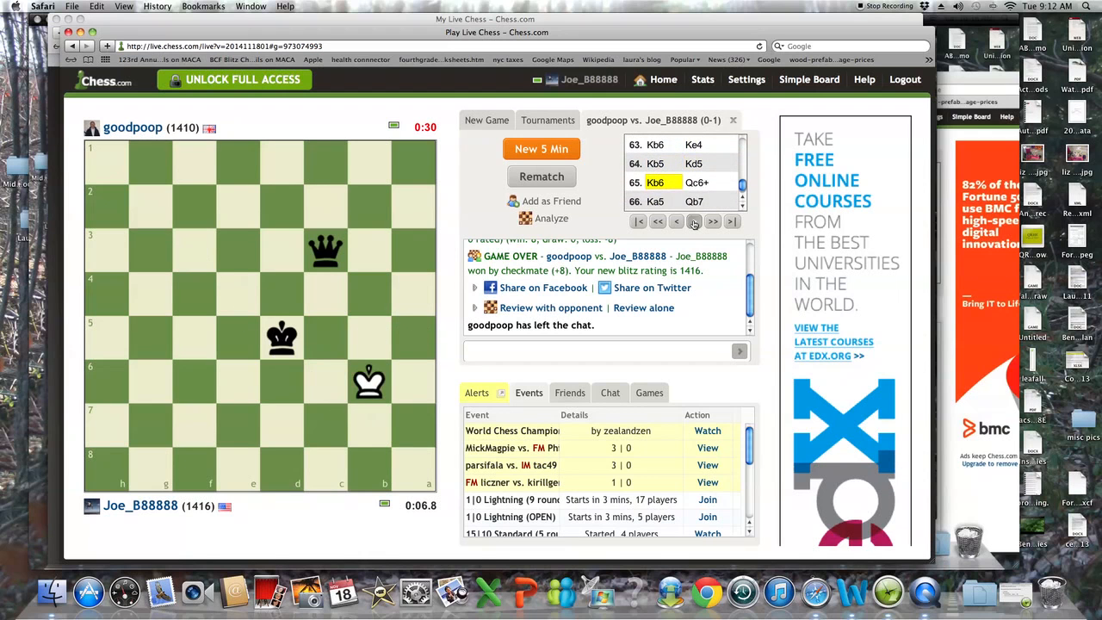
click(713, 221)
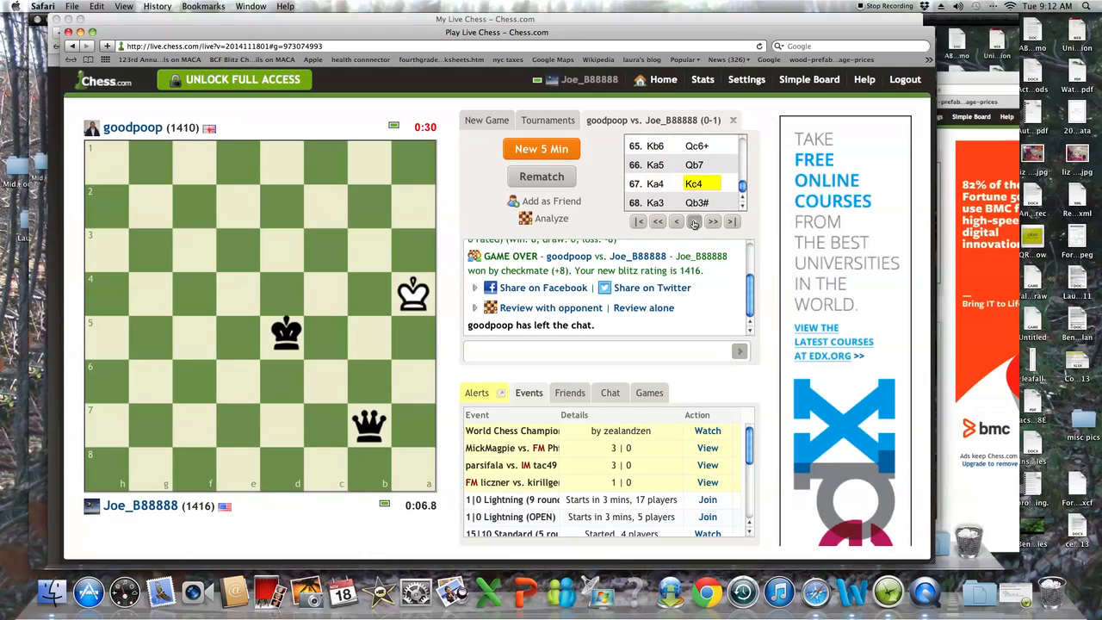